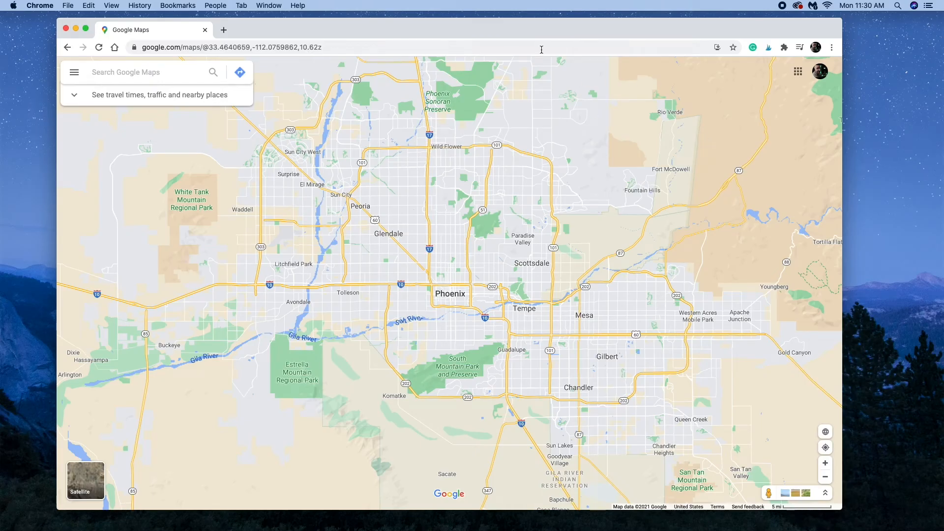
pyautogui.moveTo(725, 182)
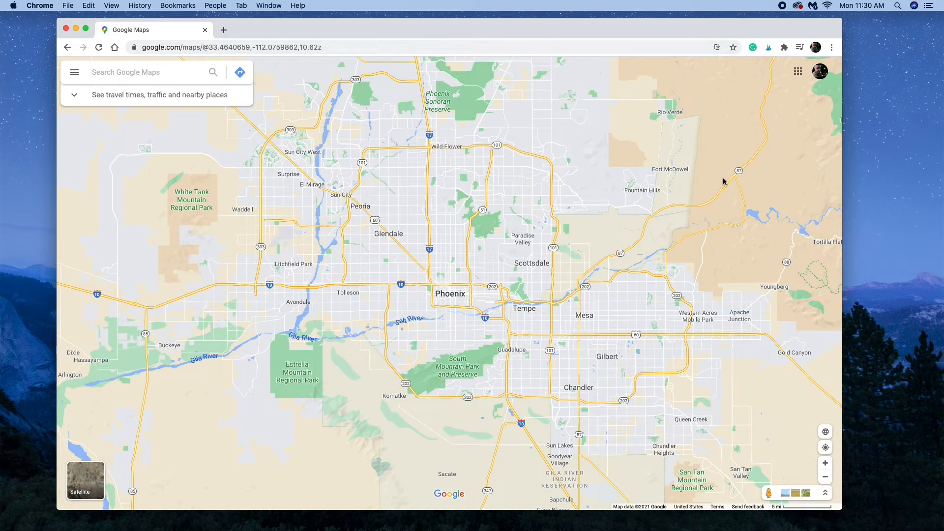
pyautogui.moveTo(493, 323)
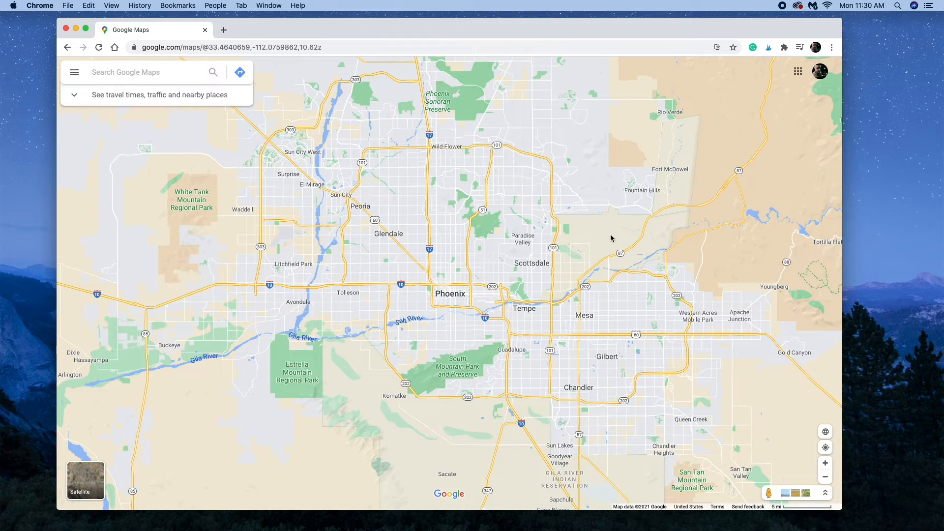
pyautogui.moveTo(626, 187)
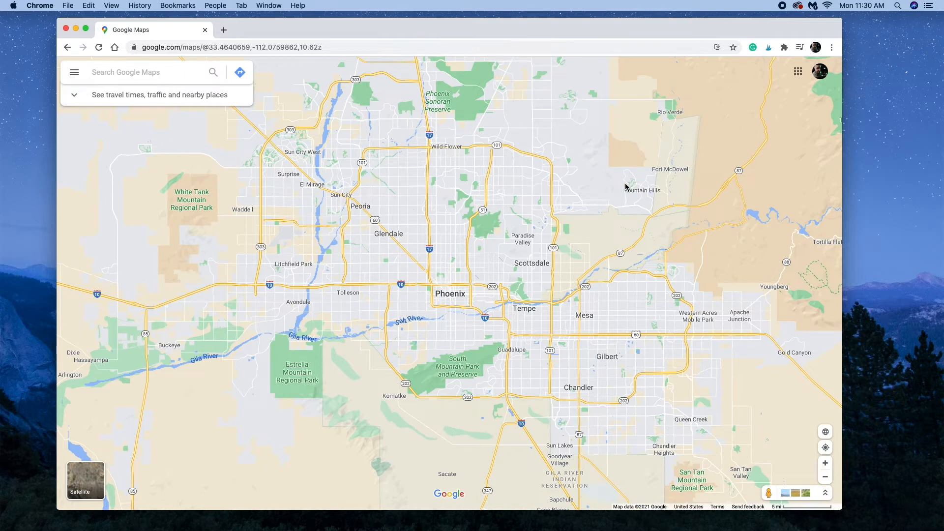
pyautogui.moveTo(603, 193)
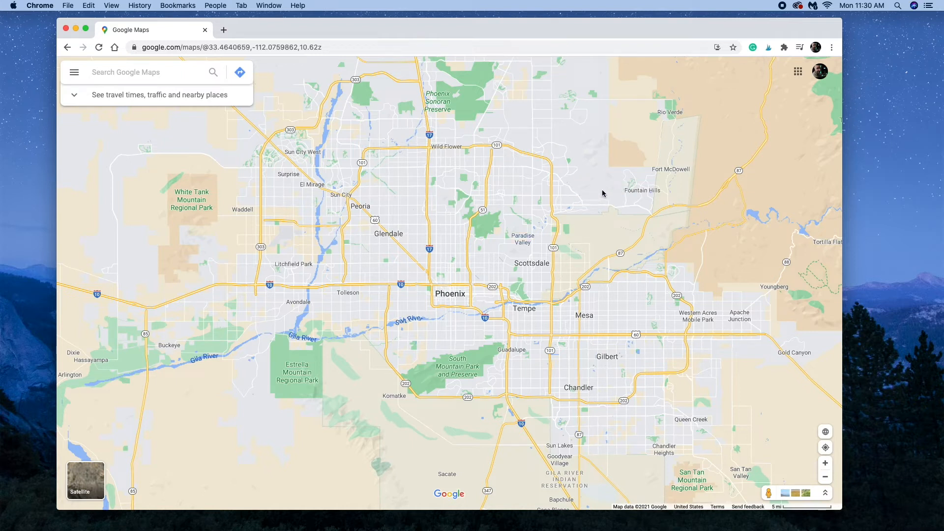
pyautogui.moveTo(601, 191)
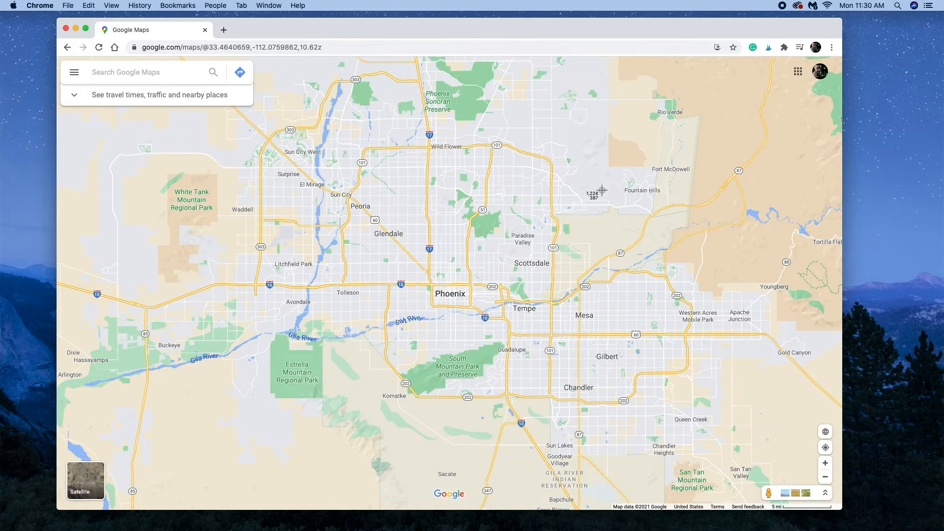
pyautogui.moveTo(277, 108)
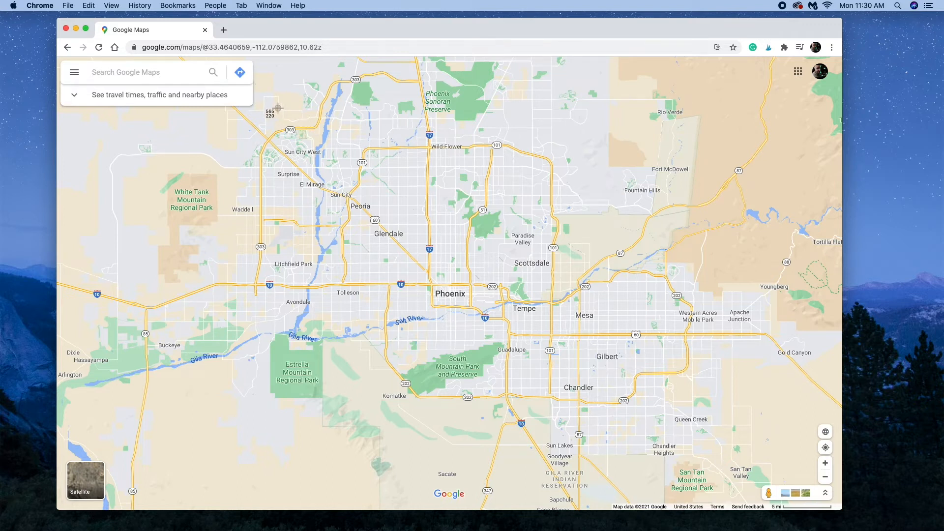
pyautogui.moveTo(270, 79)
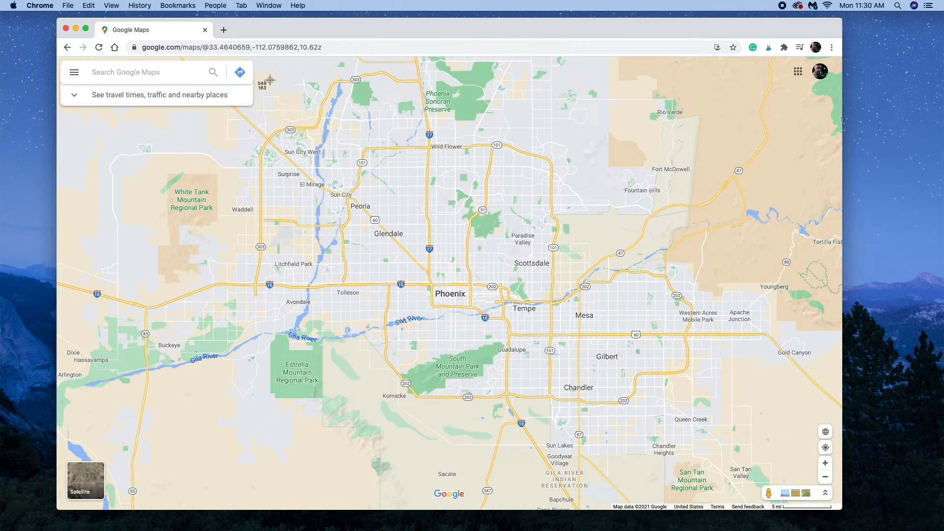
pyautogui.moveTo(223, 117)
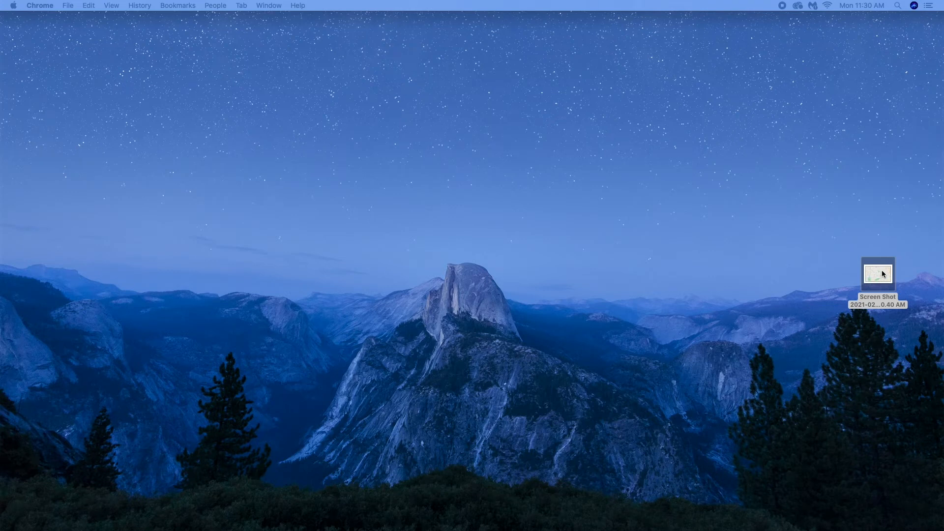
pyautogui.moveTo(876, 277)
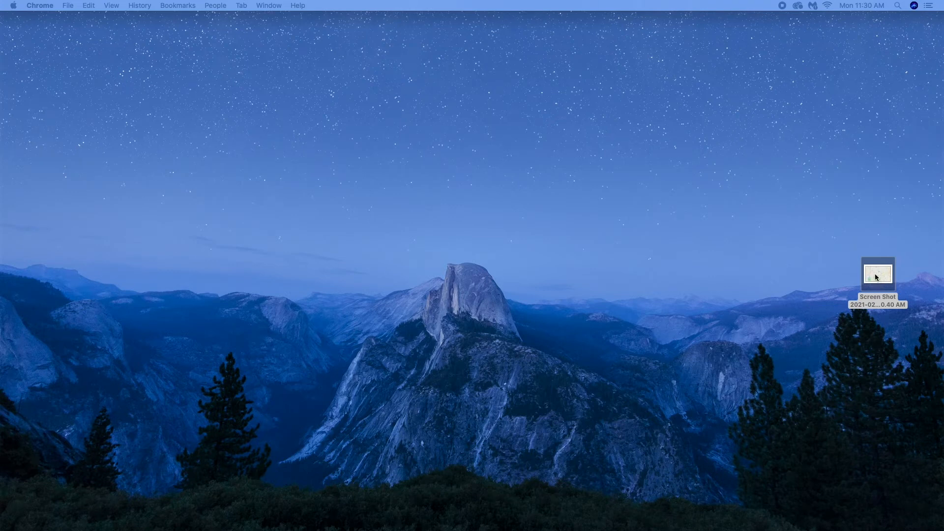
# Open the desktop map screenshot in Preview via its Open With menu.
pyautogui.rightClick(876, 274)
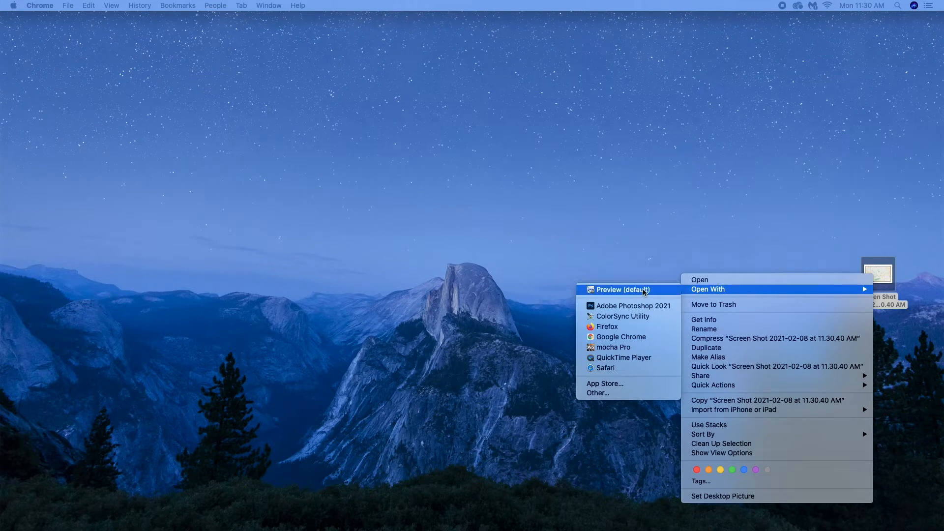
pyautogui.click(621, 289)
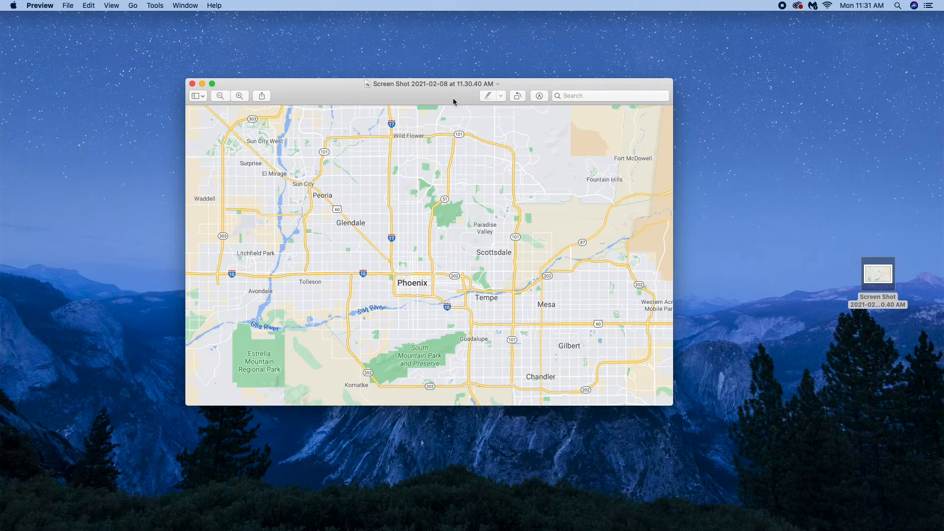
pyautogui.moveTo(540, 96)
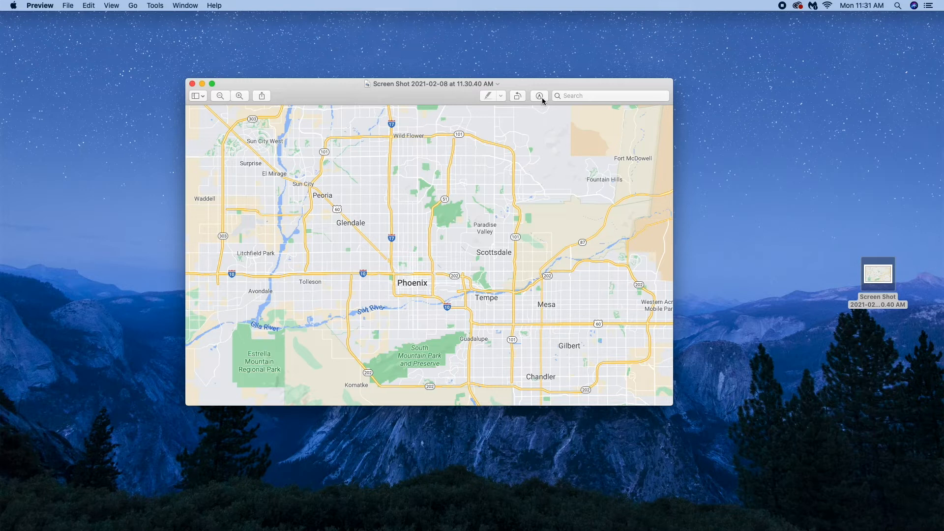
pyautogui.moveTo(538, 95)
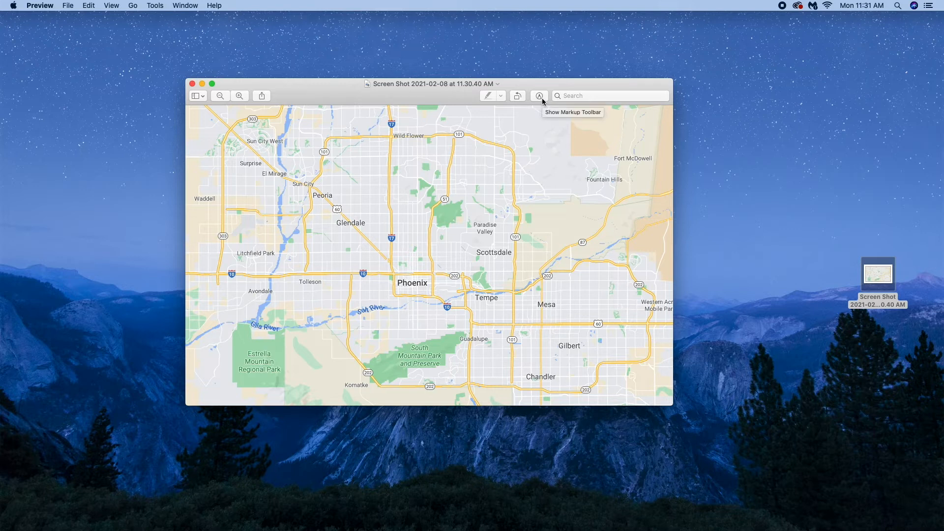
pyautogui.moveTo(541, 103)
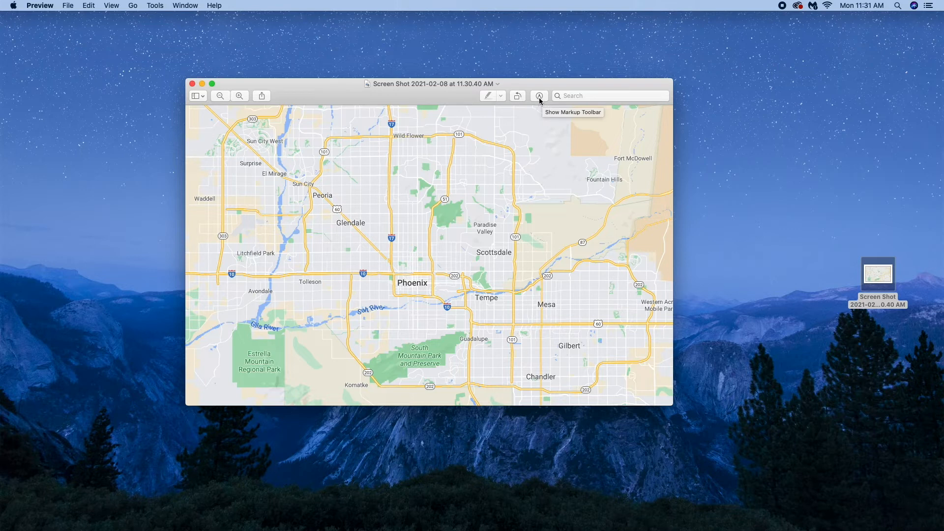
# Show the Markup toolbar above the Phoenix map screenshot.
pyautogui.click(539, 95)
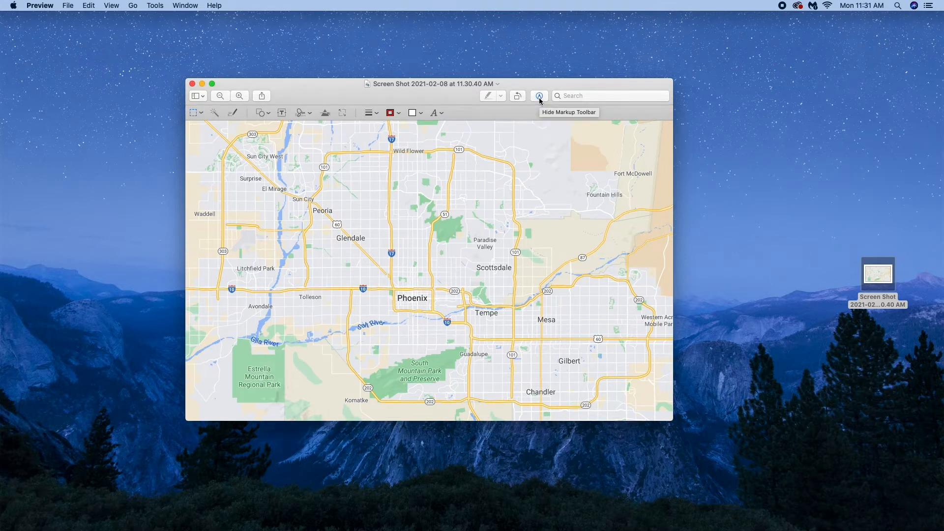
pyautogui.moveTo(451, 119)
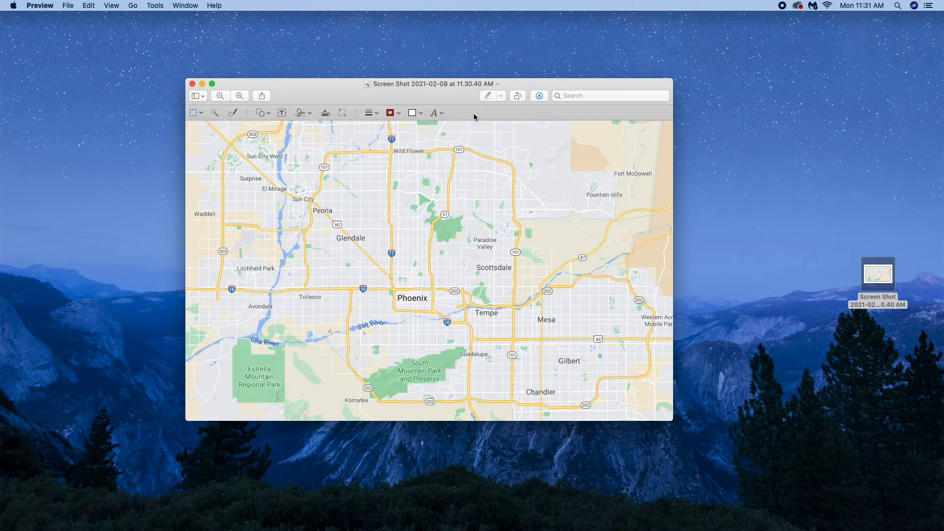
pyautogui.moveTo(415, 106)
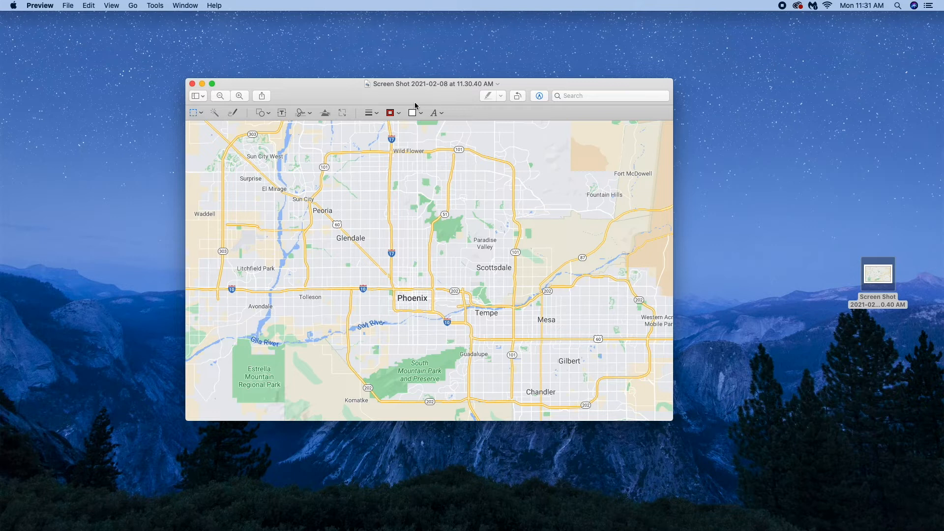
pyautogui.moveTo(443, 178)
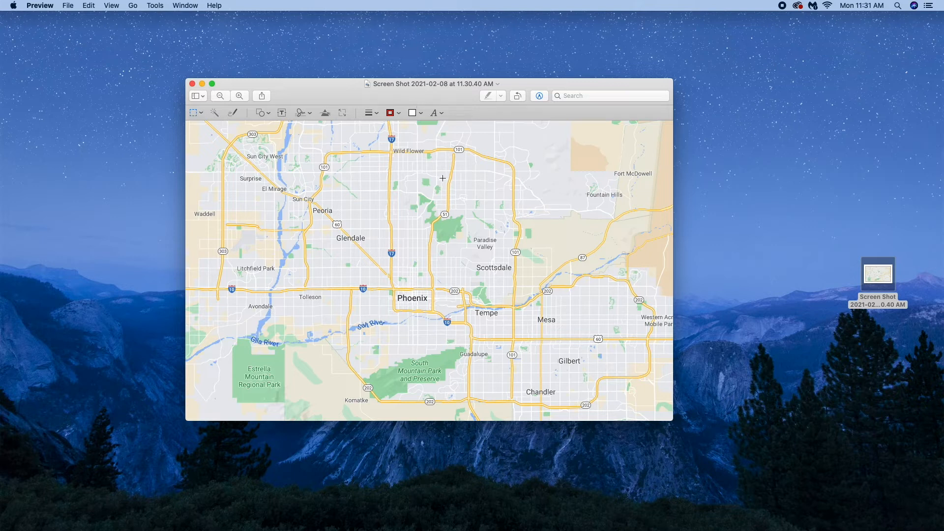
pyautogui.moveTo(495, 286)
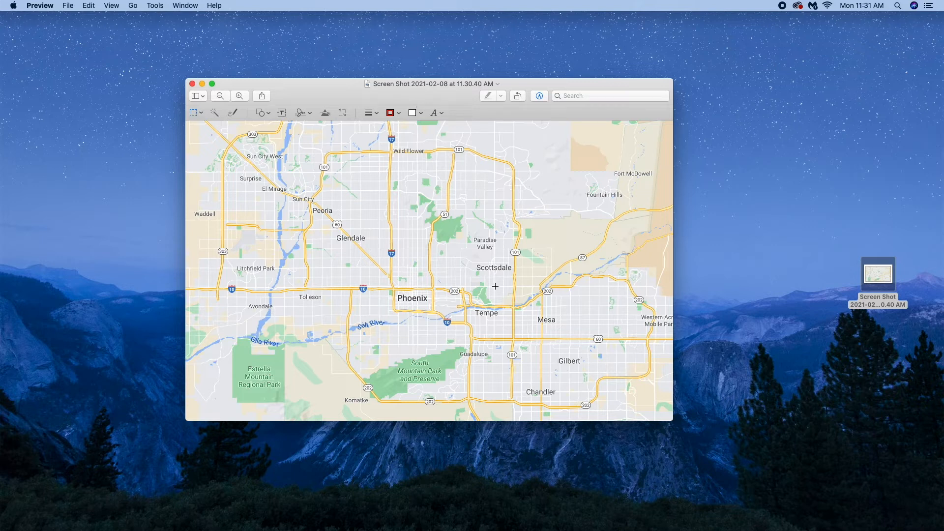
pyautogui.moveTo(433, 259)
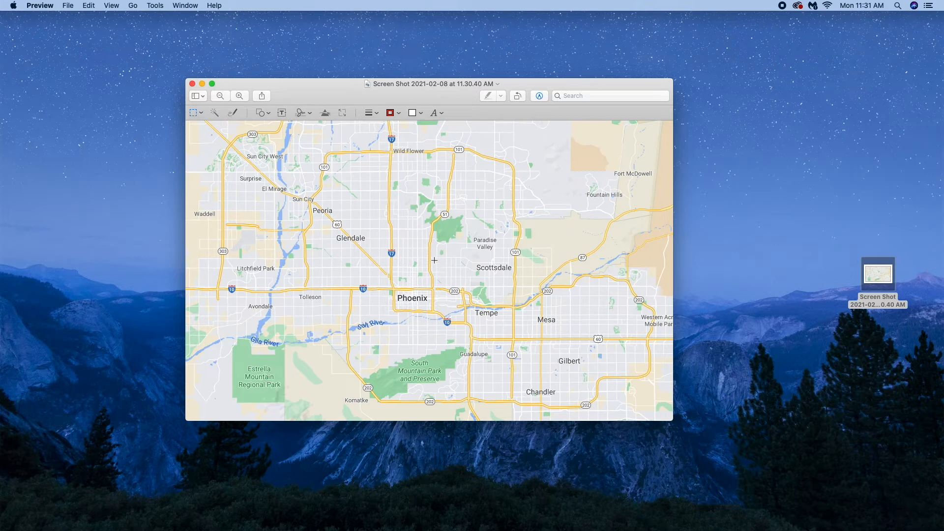
pyautogui.moveTo(436, 247)
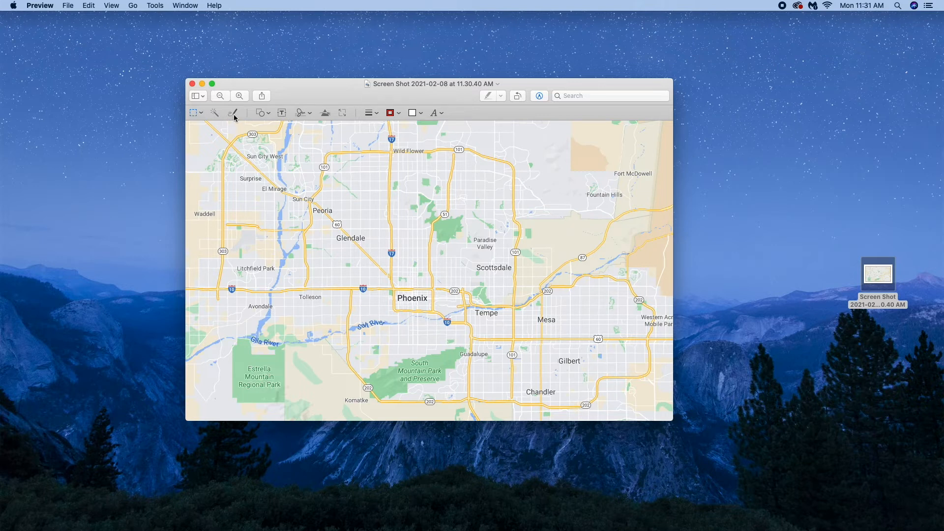
pyautogui.moveTo(234, 112)
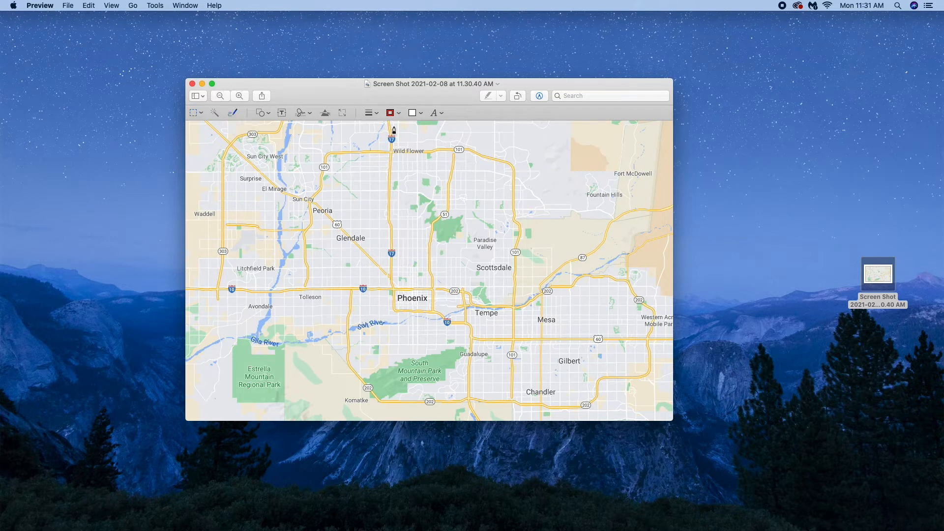
pyautogui.moveTo(390, 112)
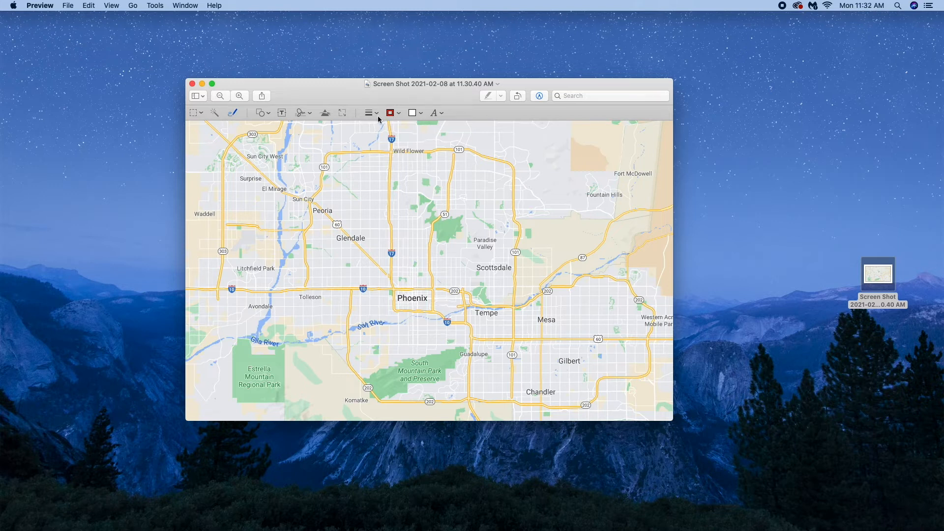
# Bring up the line thickness choices for the red Sketch tool.
pyautogui.click(370, 112)
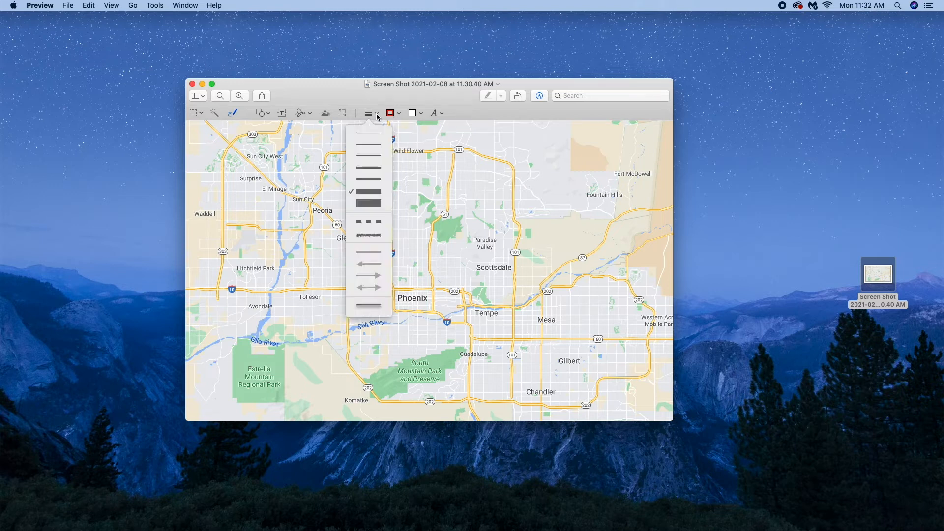
pyautogui.moveTo(371, 171)
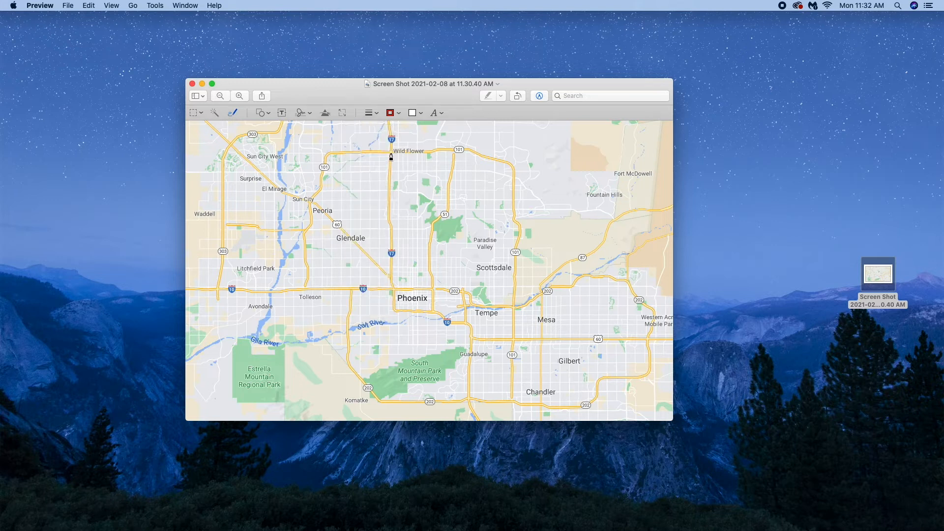
# Sketch a red line down the highway from north of Phoenix into downtown.
pyautogui.moveTo(389, 144); pyautogui.dragTo(389, 179)
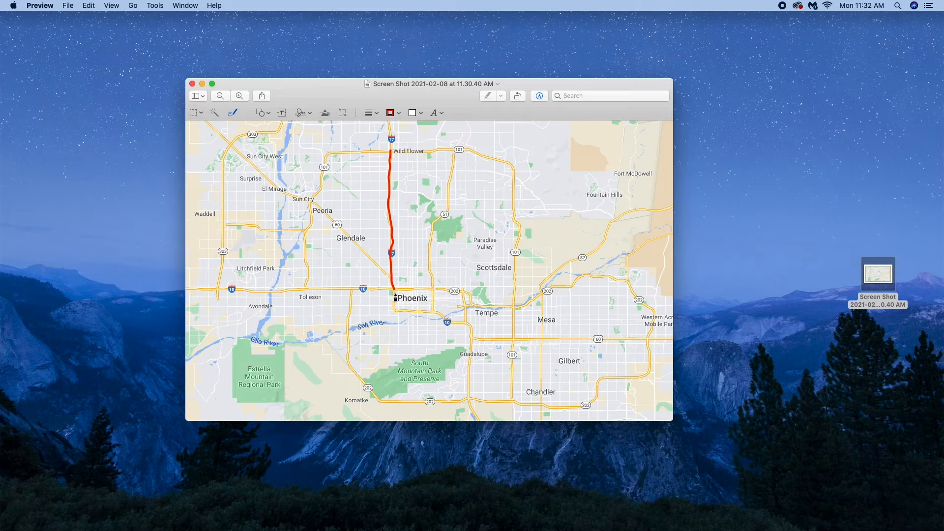
pyautogui.click(392, 223)
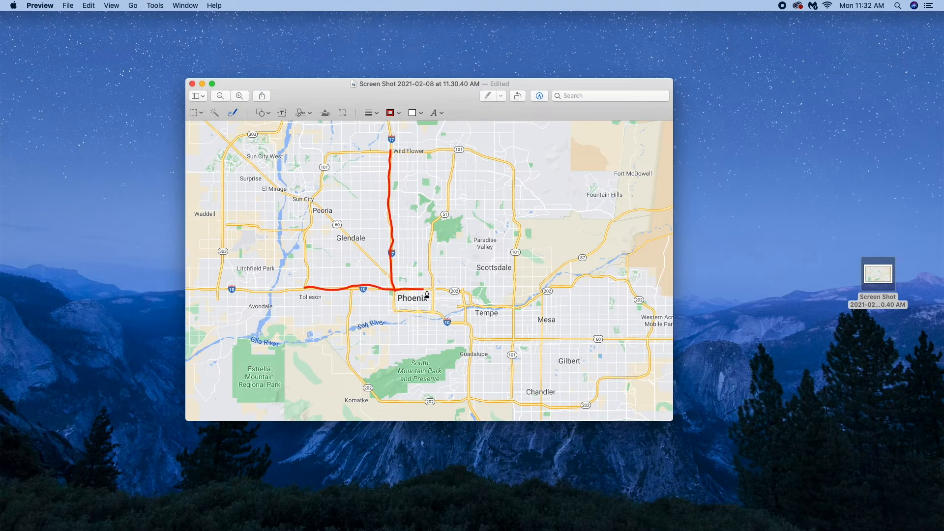
pyautogui.moveTo(432, 308)
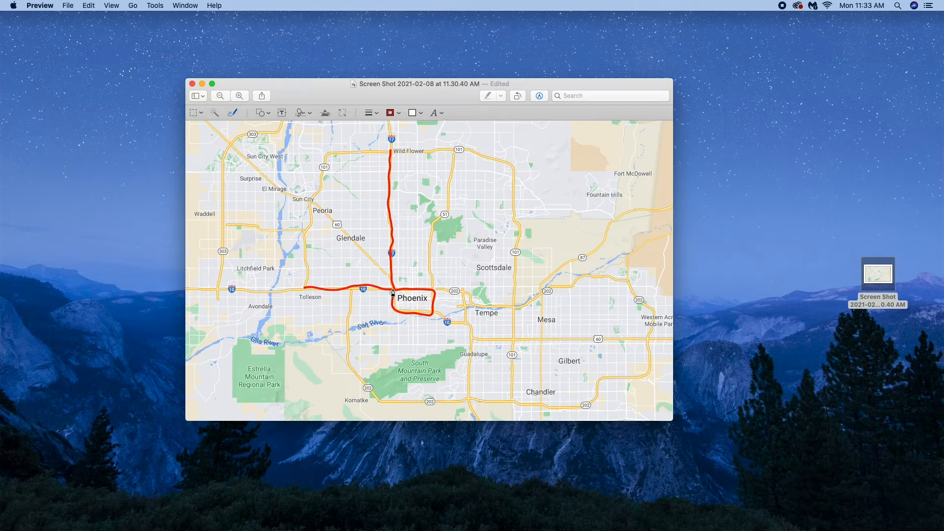
pyautogui.click(393, 294)
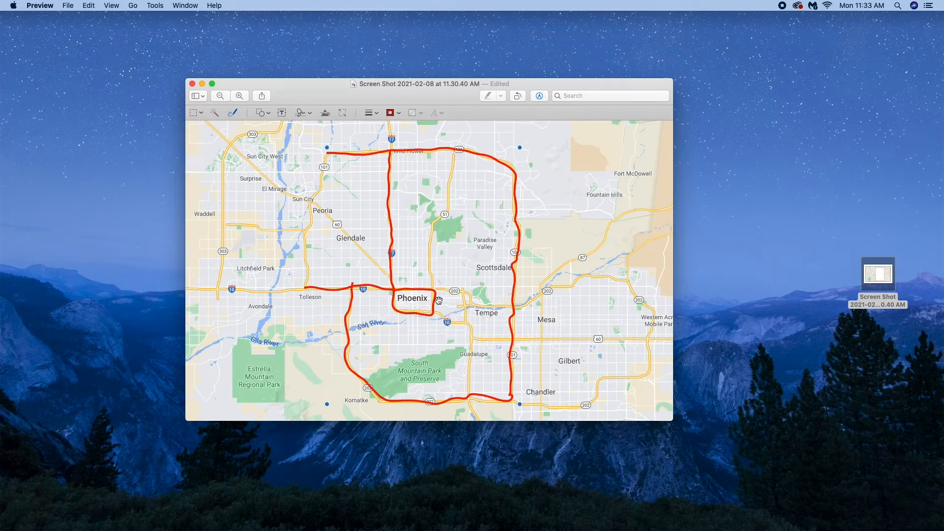
pyautogui.moveTo(449, 253)
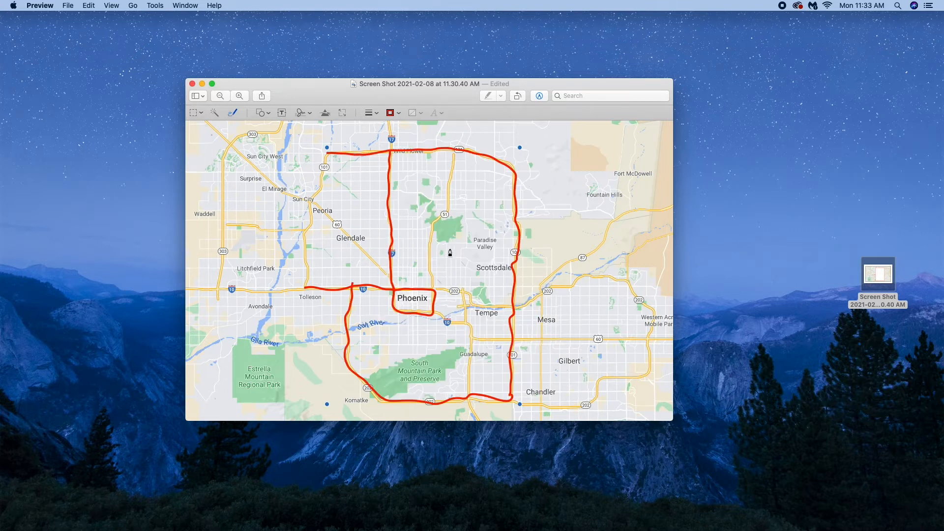
pyautogui.moveTo(454, 160)
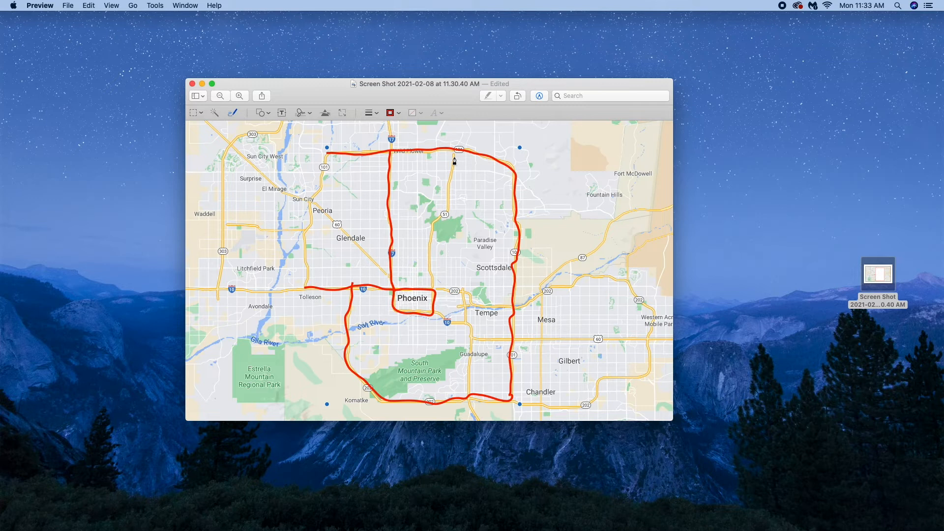
pyautogui.moveTo(457, 148)
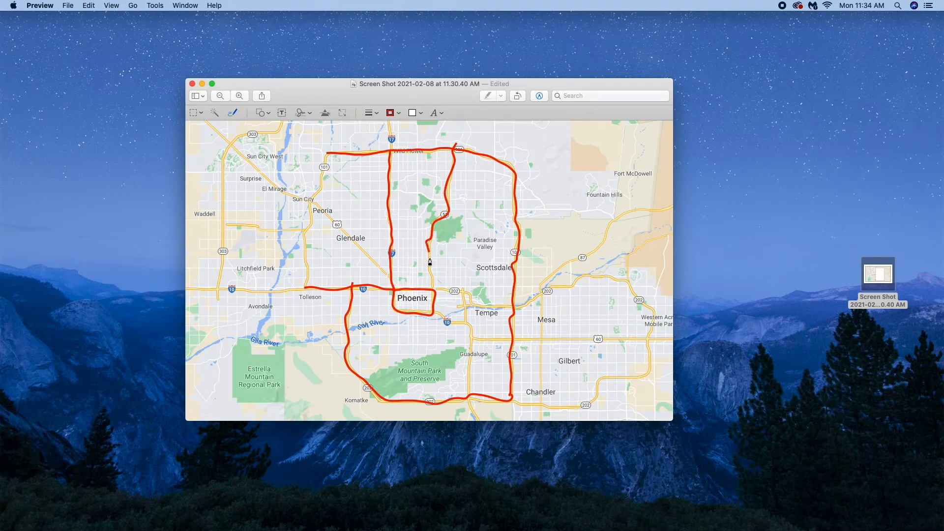
pyautogui.moveTo(461, 295)
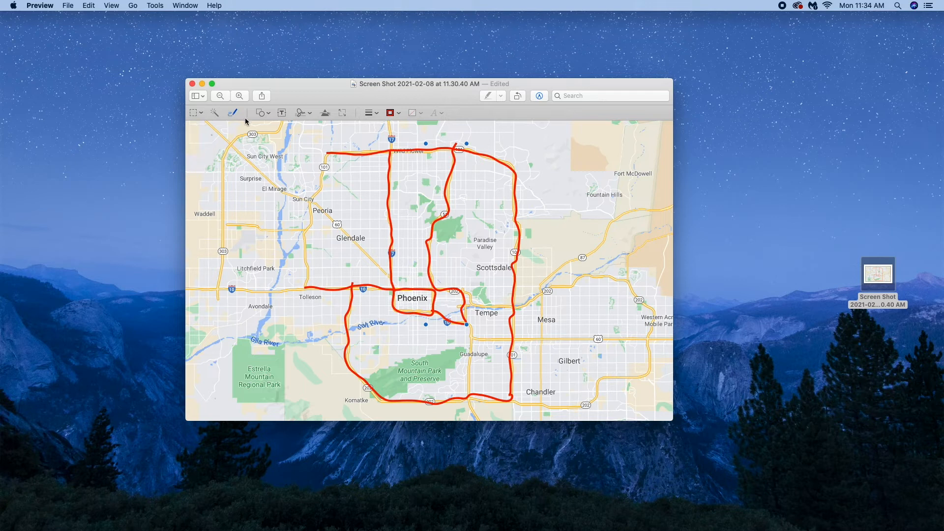
# Zoom into central Phoenix to trace the SR-51 and I-10 lines, then back out.
pyautogui.click(240, 96)
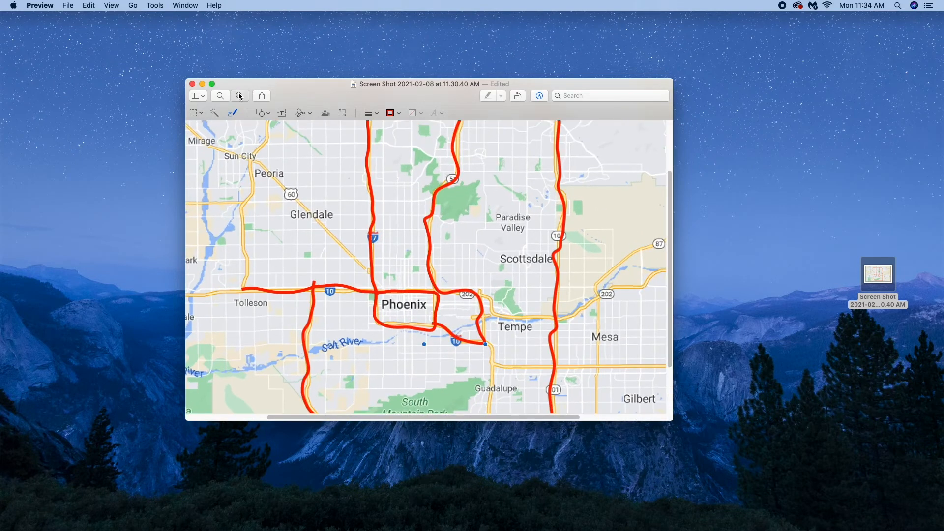
pyautogui.click(240, 95)
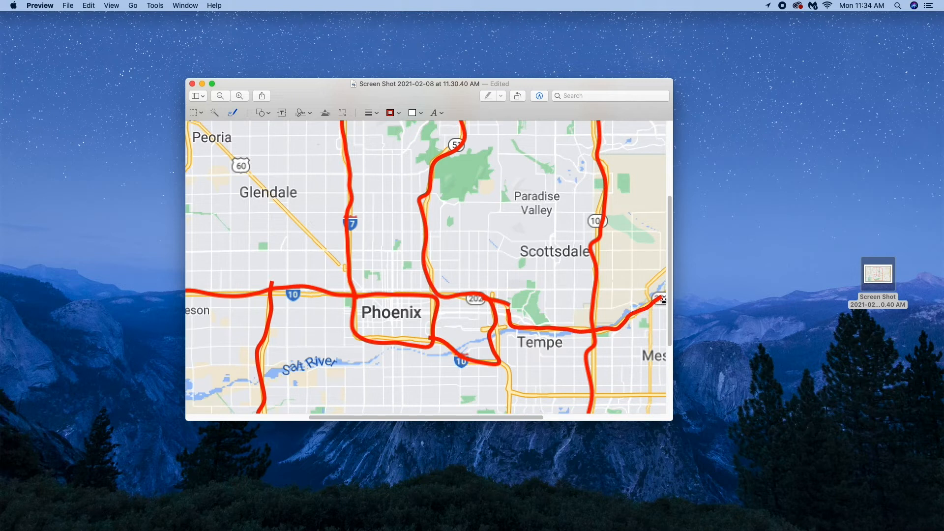
pyautogui.moveTo(662, 295)
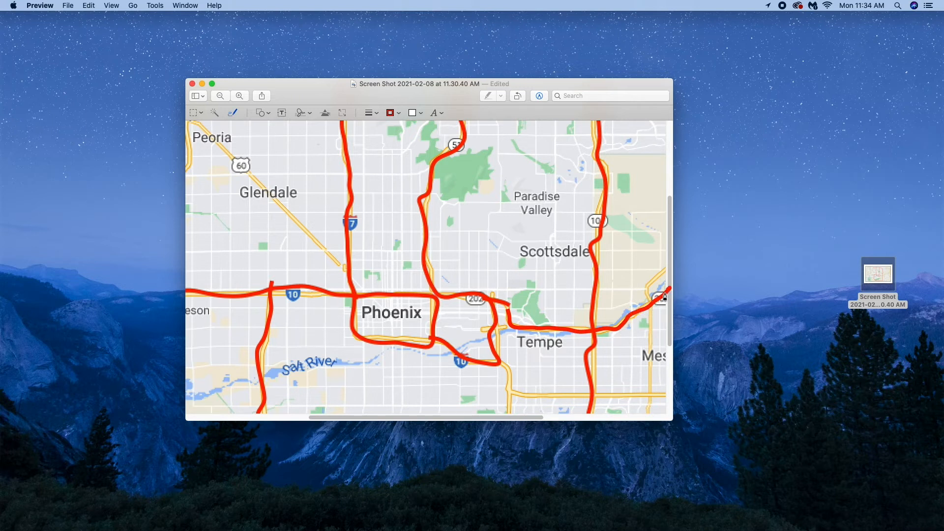
pyautogui.moveTo(653, 307)
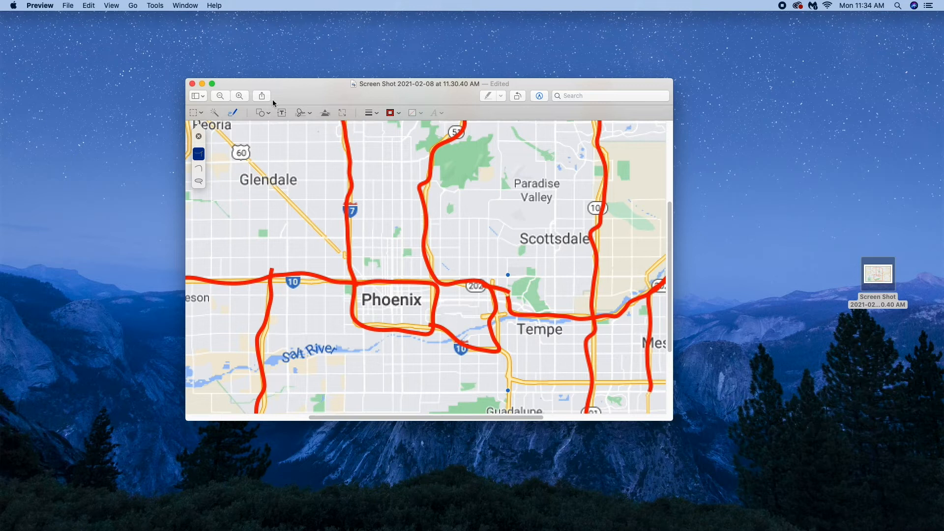
pyautogui.click(219, 95)
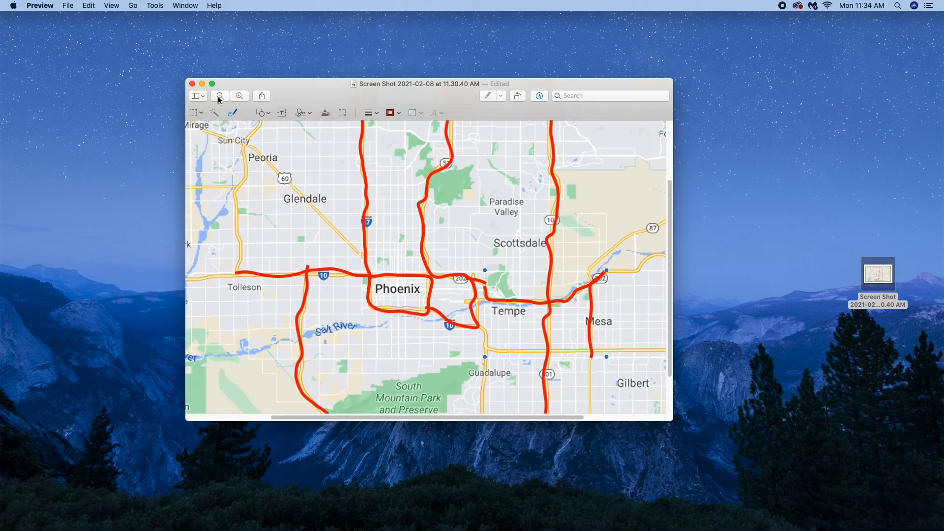
pyautogui.click(220, 96)
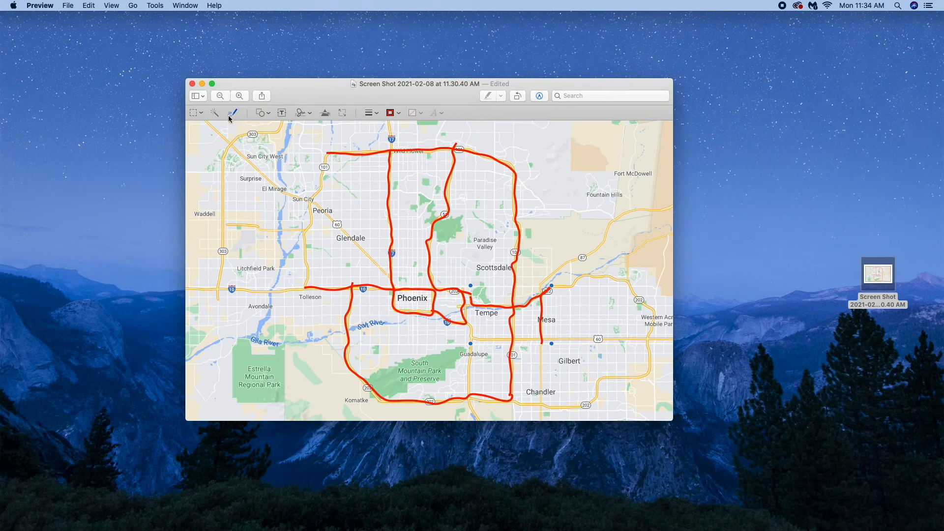
pyautogui.moveTo(551, 363)
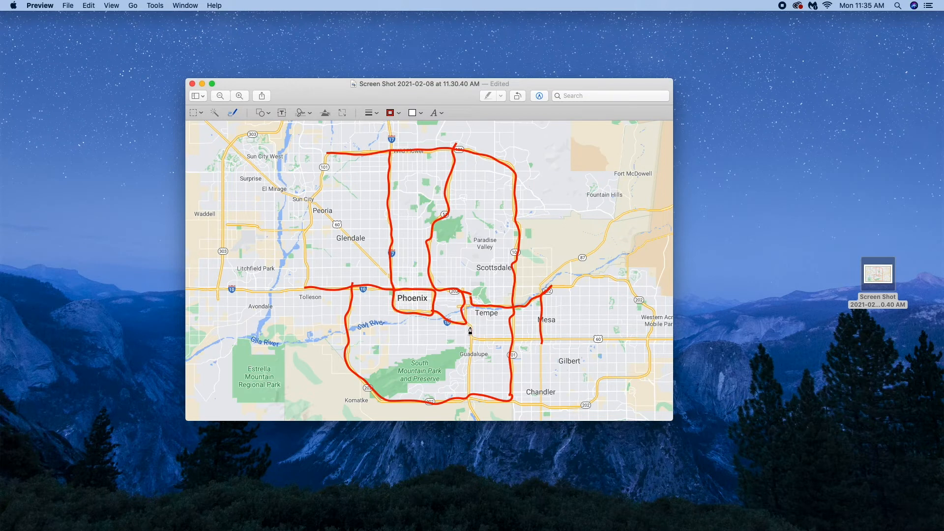
pyautogui.moveTo(471, 333)
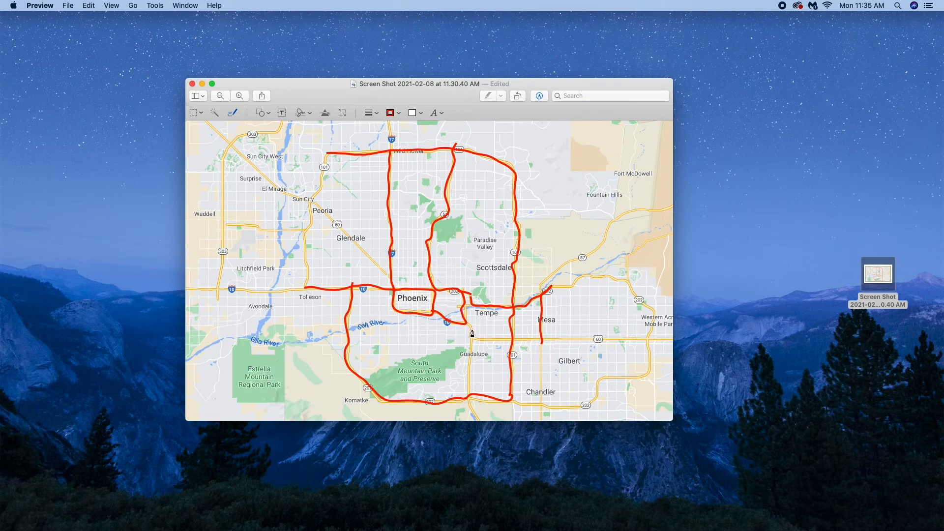
pyautogui.moveTo(467, 324)
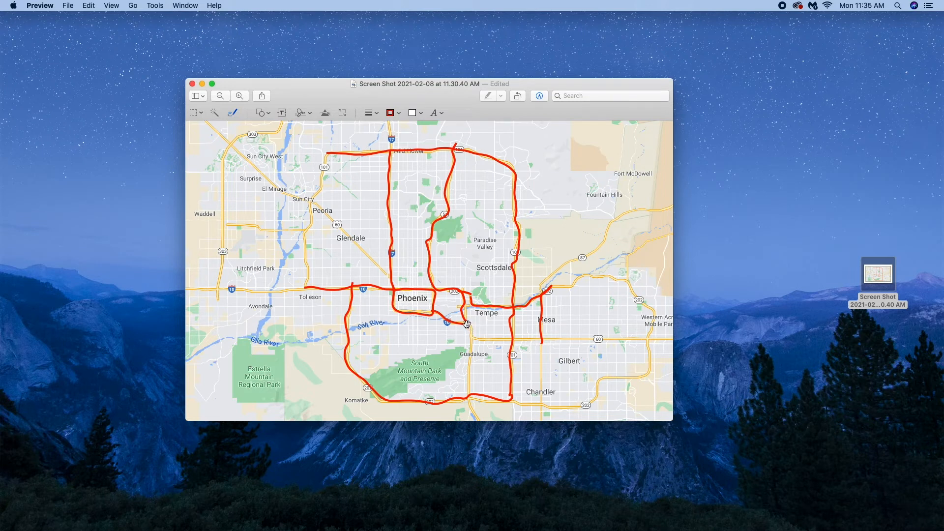
pyautogui.moveTo(444, 303)
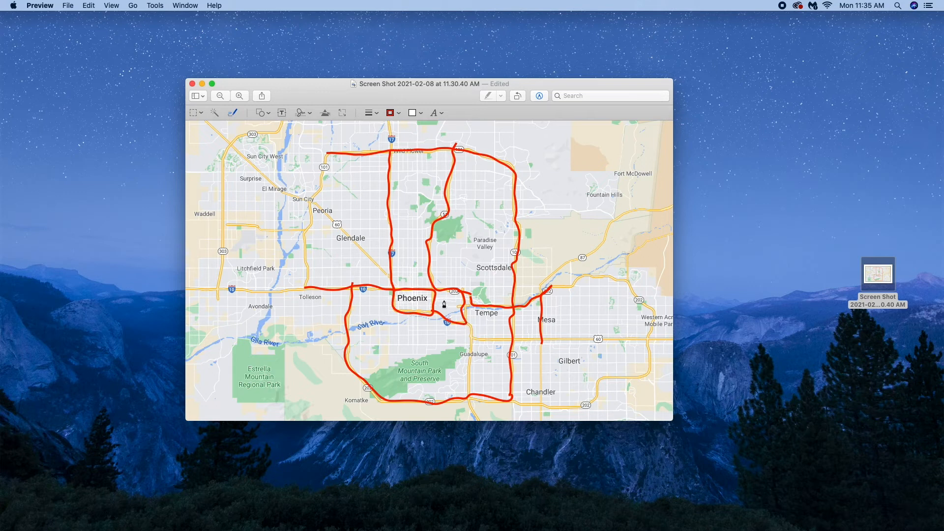
# Zoom into the East Valley to trace Loop 202 and US-60 past Mesa, then back out.
pyautogui.click(240, 95)
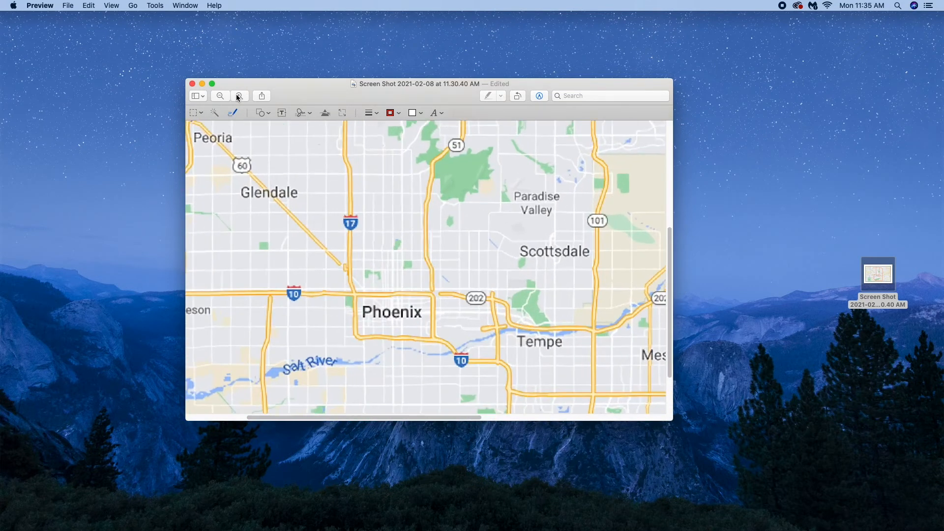
pyautogui.click(239, 95)
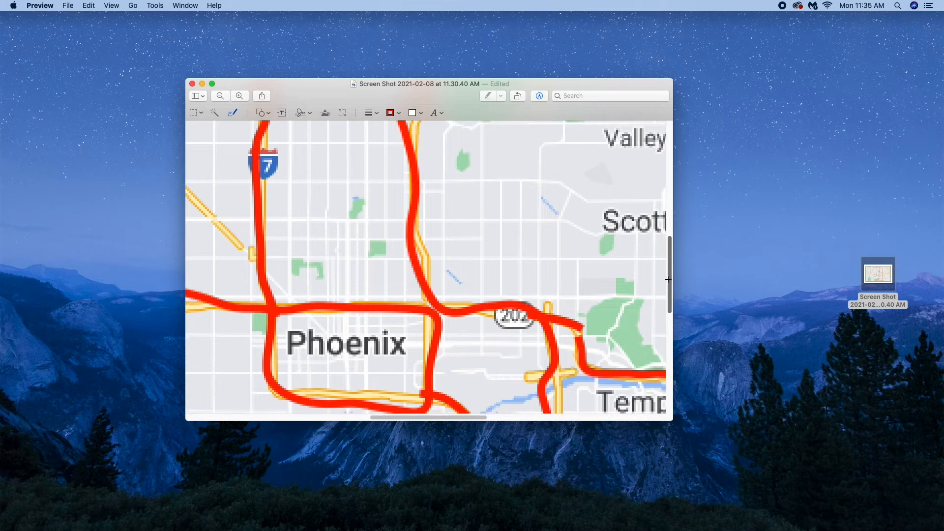
pyautogui.scroll(-3)
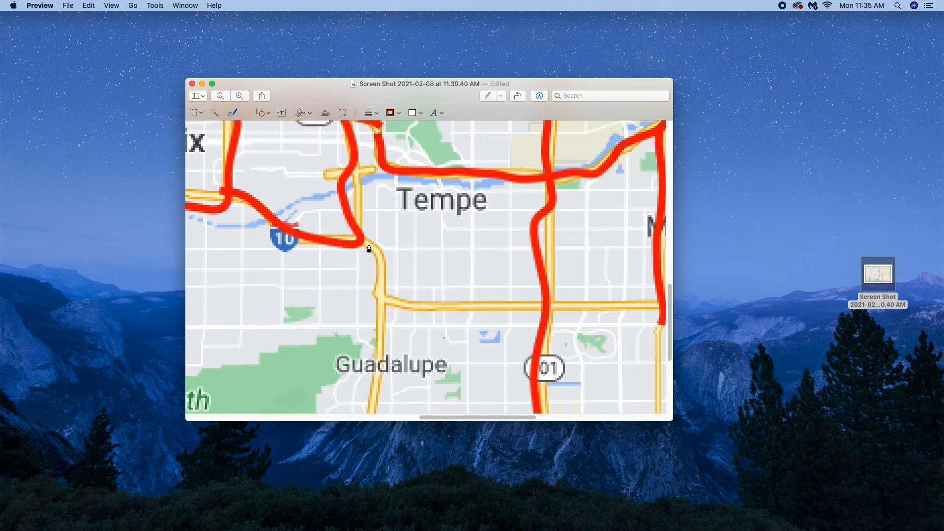
pyautogui.moveTo(368, 247)
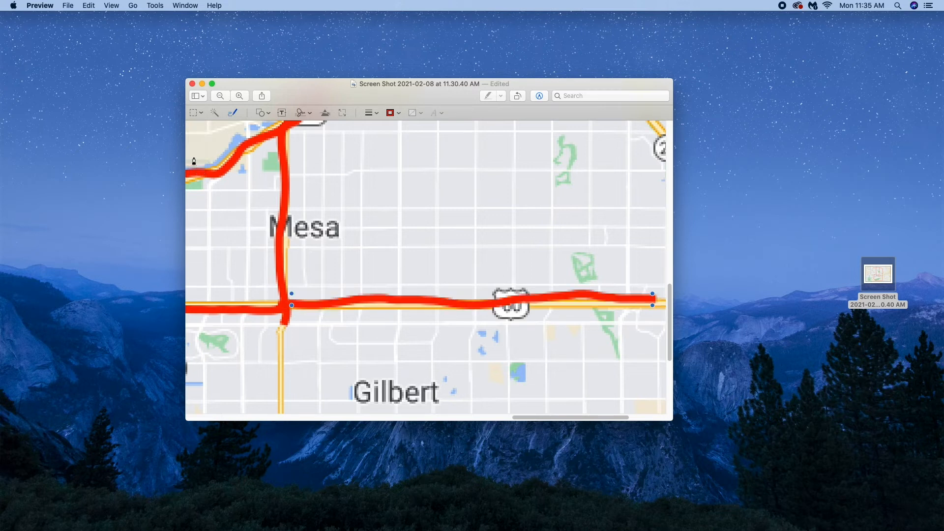
pyautogui.click(220, 96)
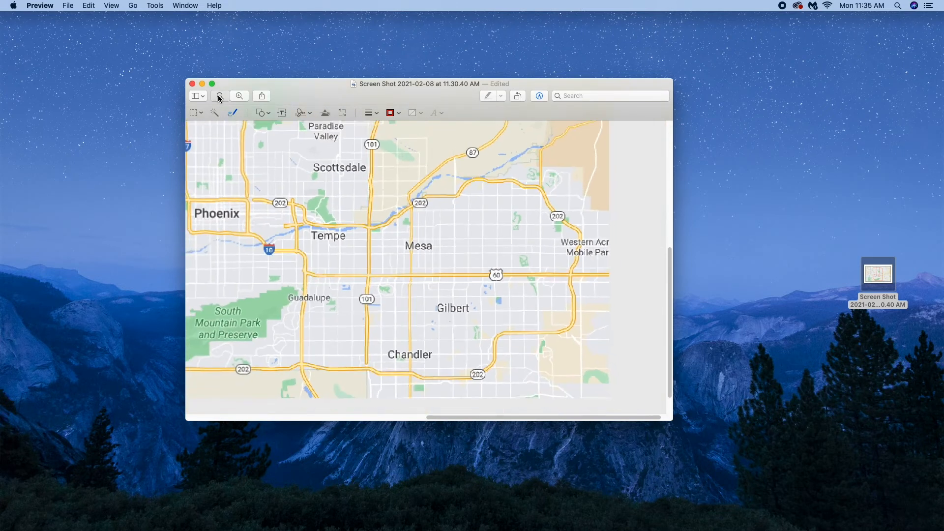
# Fit the whole red-traced Phoenix map inside the window with margin around it.
pyautogui.click(219, 95)
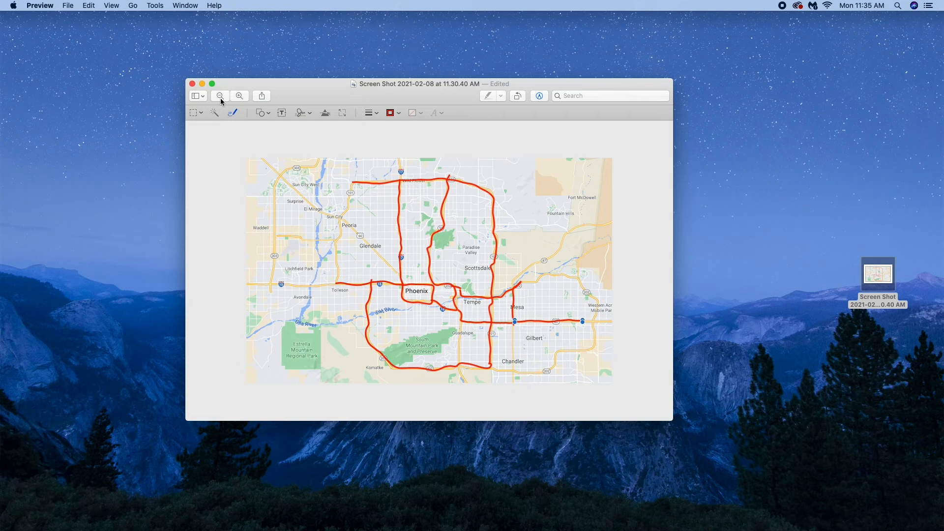
pyautogui.click(240, 95)
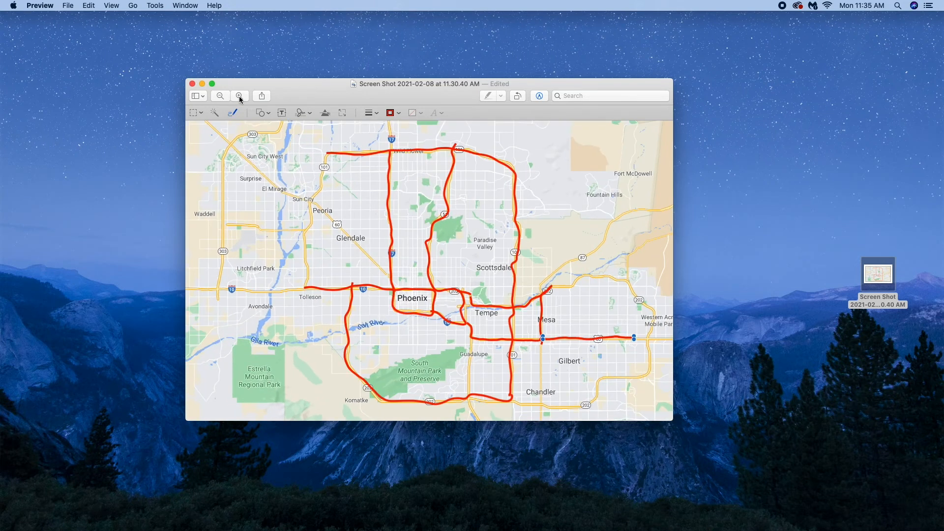
pyautogui.click(219, 95)
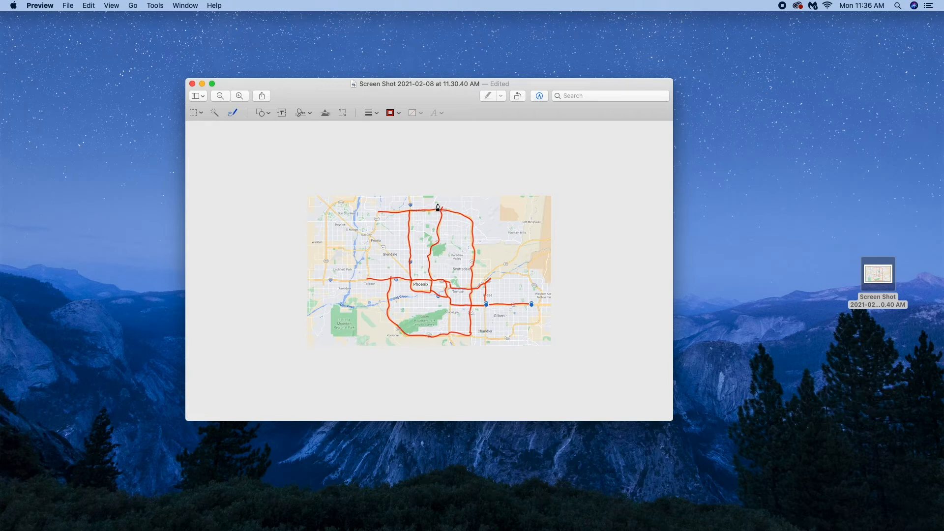
pyautogui.moveTo(516, 225)
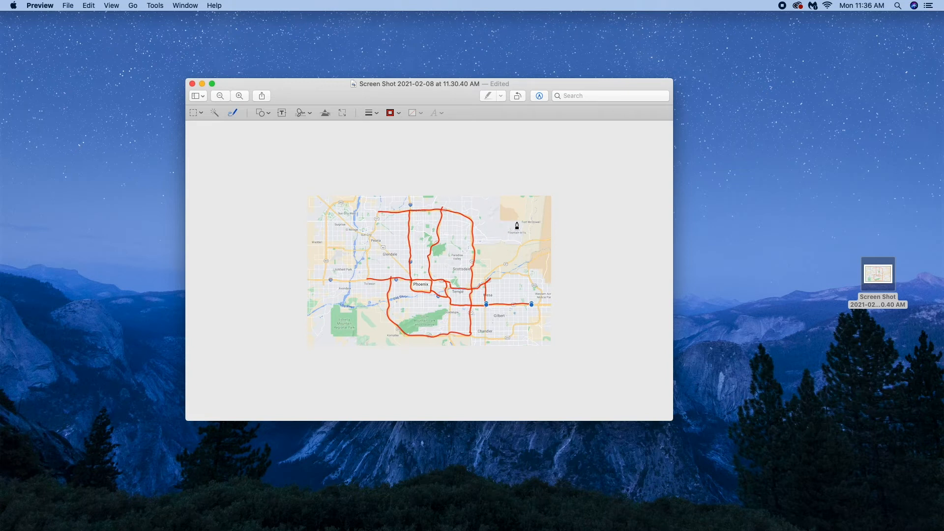
pyautogui.moveTo(469, 217)
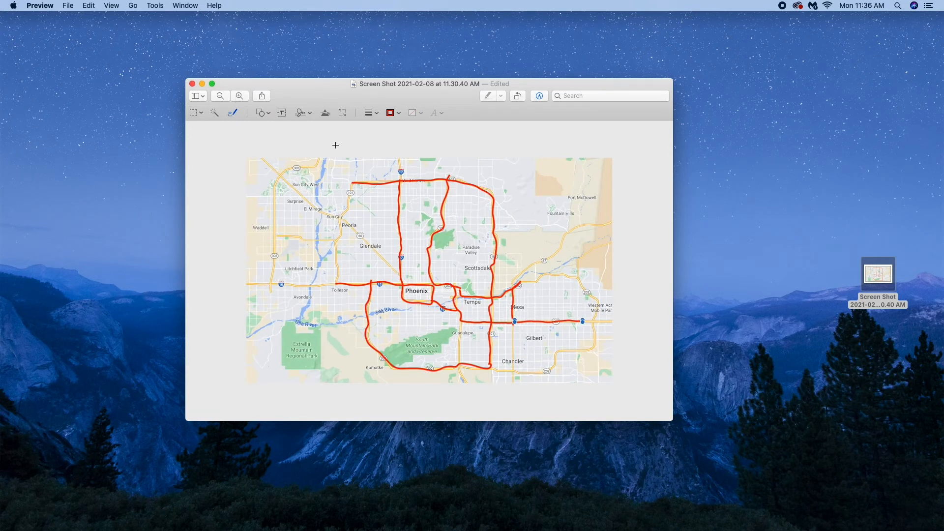
pyautogui.moveTo(232, 131)
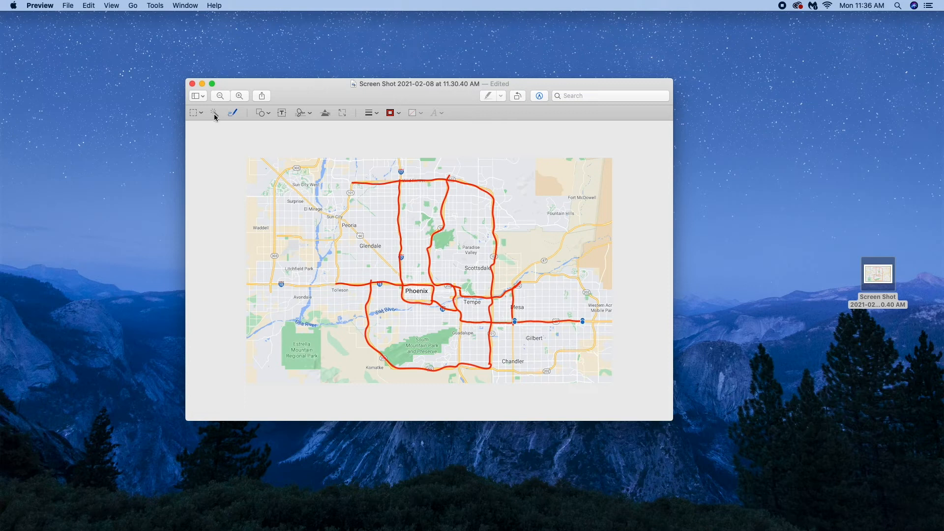
pyautogui.moveTo(215, 113)
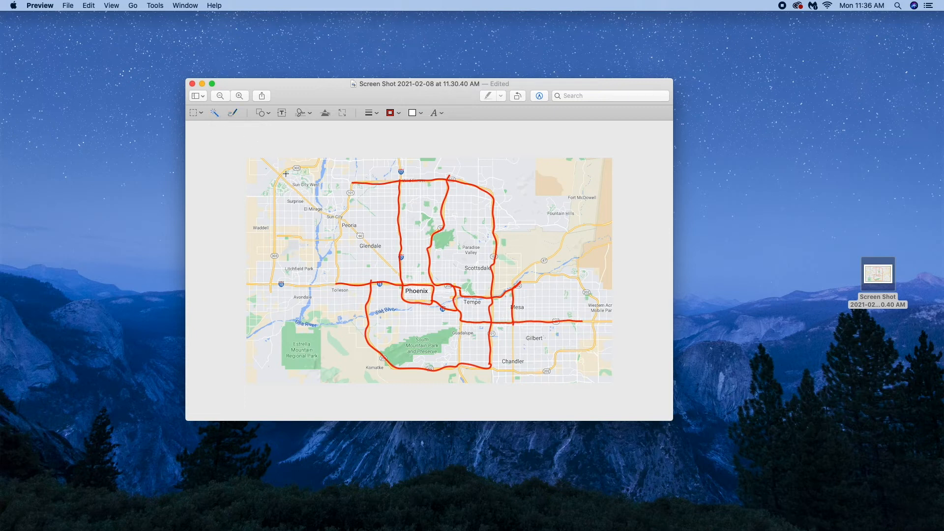
pyautogui.moveTo(258, 165)
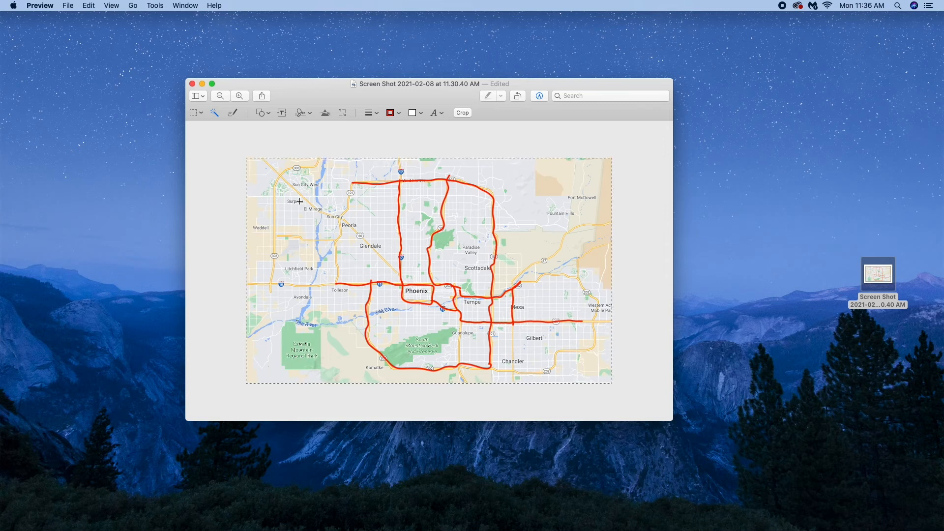
# Erase the map background with Instant Alpha so only the red highway lines remain.
pyautogui.click(462, 112)
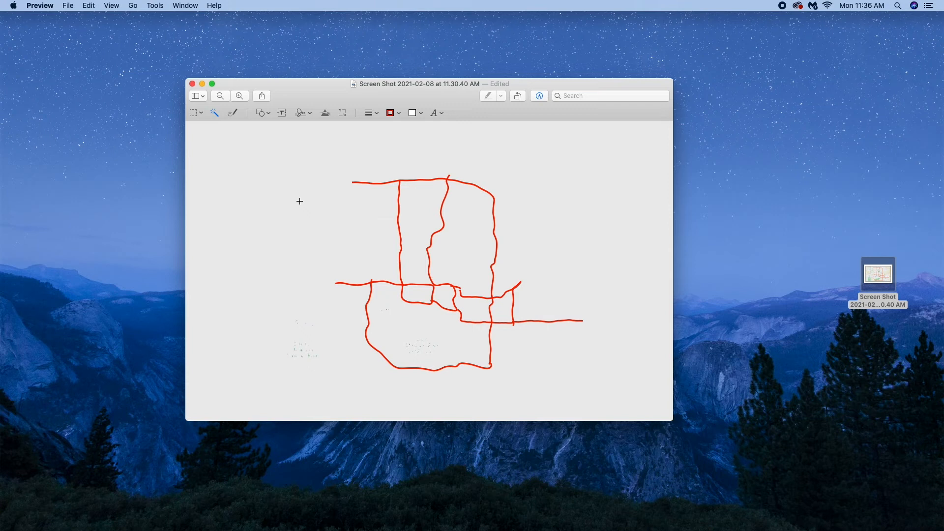
pyautogui.click(68, 6)
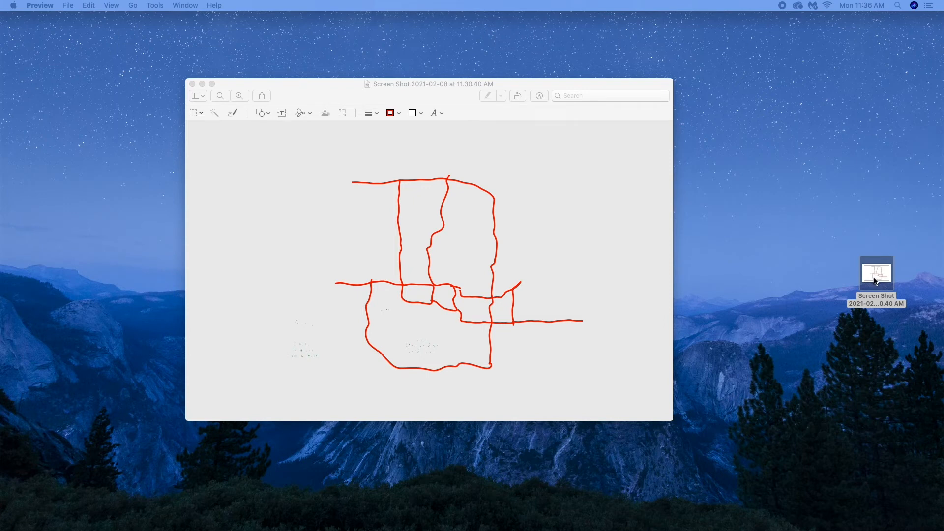
pyautogui.moveTo(473, 259)
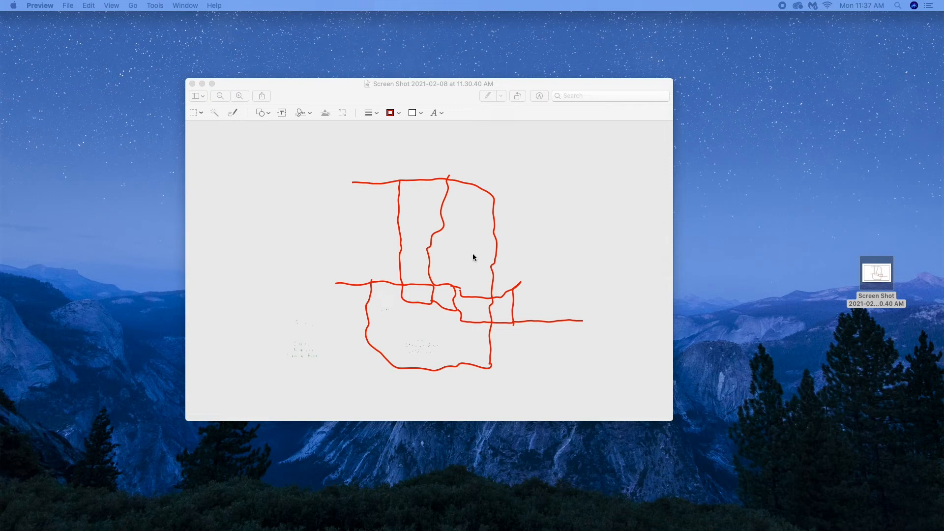
pyautogui.moveTo(522, 232)
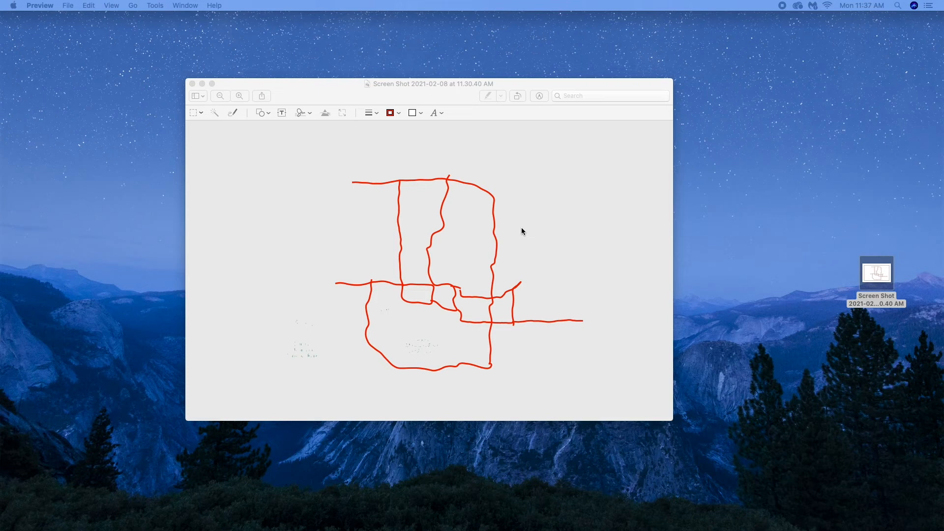
pyautogui.moveTo(496, 173)
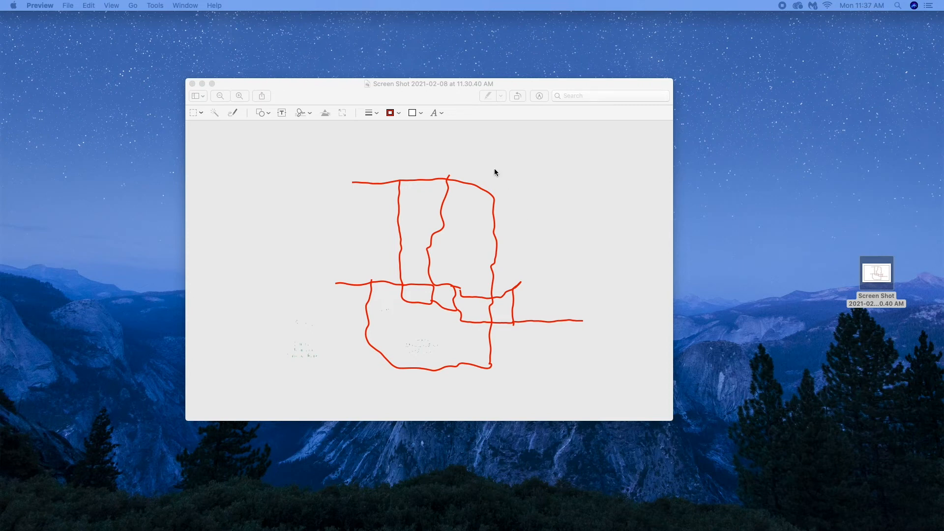
# Leave Preview and show the desktop with the new blank screenshot on it.
pyautogui.click(192, 84)
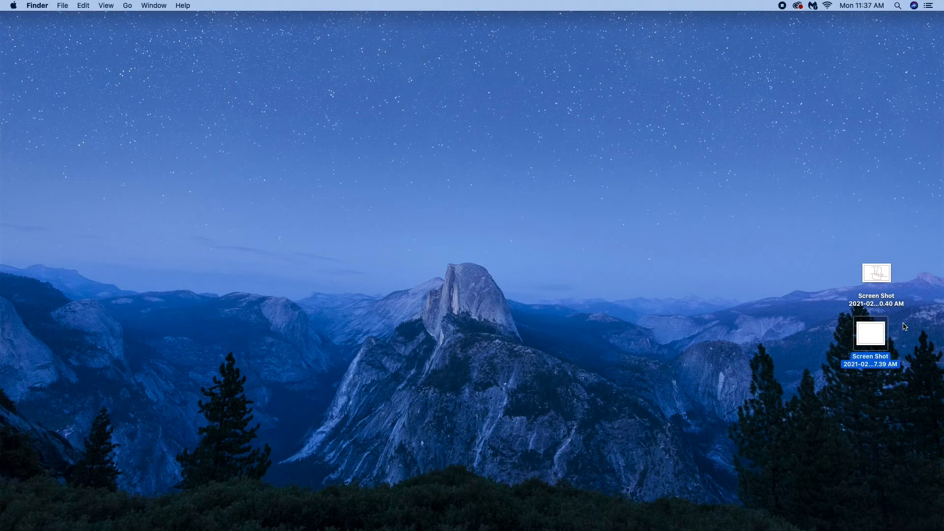
# Open the new blank white screenshot in Preview via its Open With menu.
pyautogui.rightClick(869, 332)
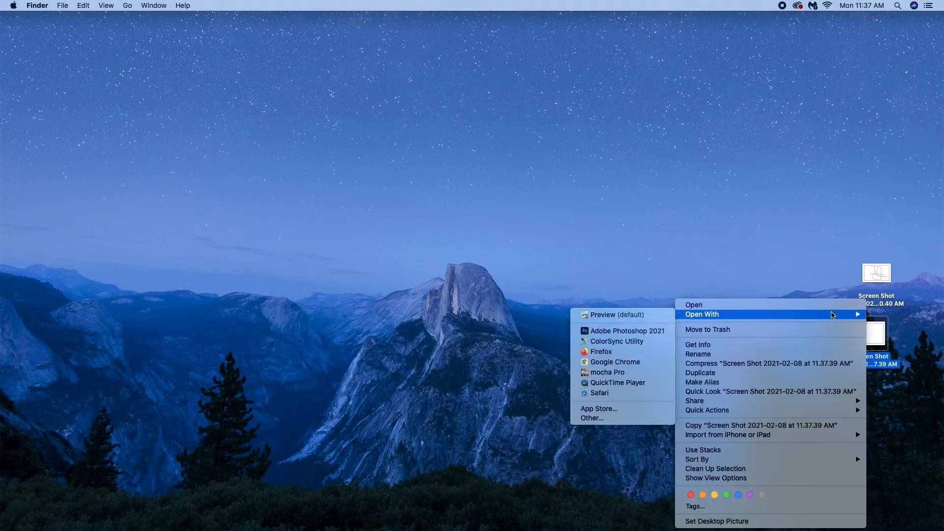
pyautogui.click(603, 315)
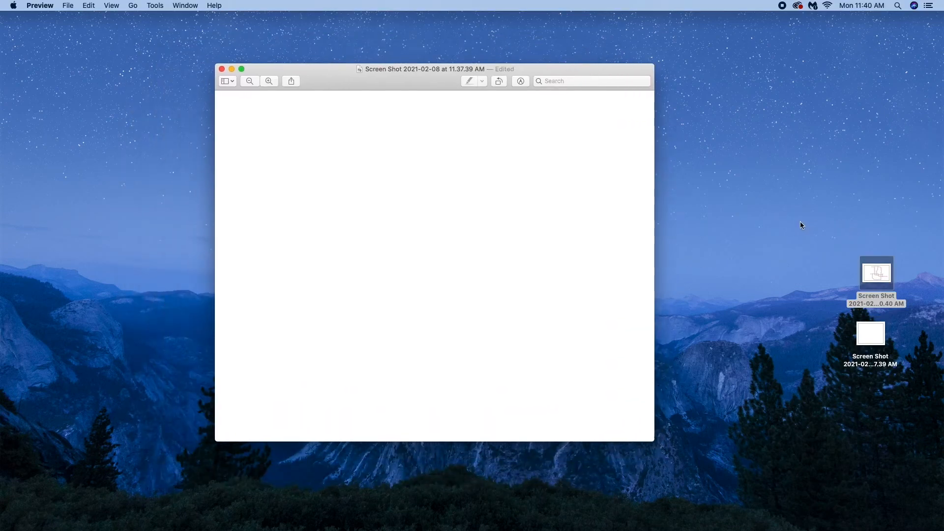
pyautogui.moveTo(830, 264)
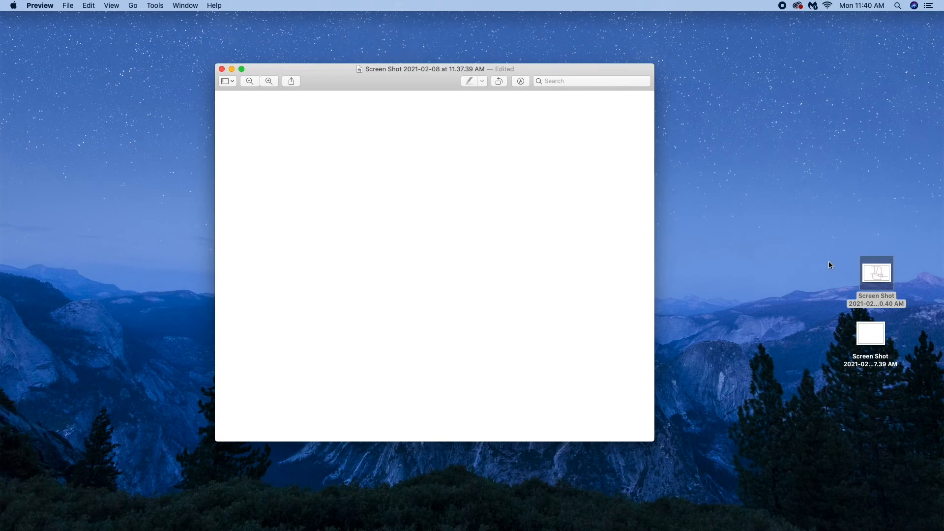
pyautogui.moveTo(791, 239)
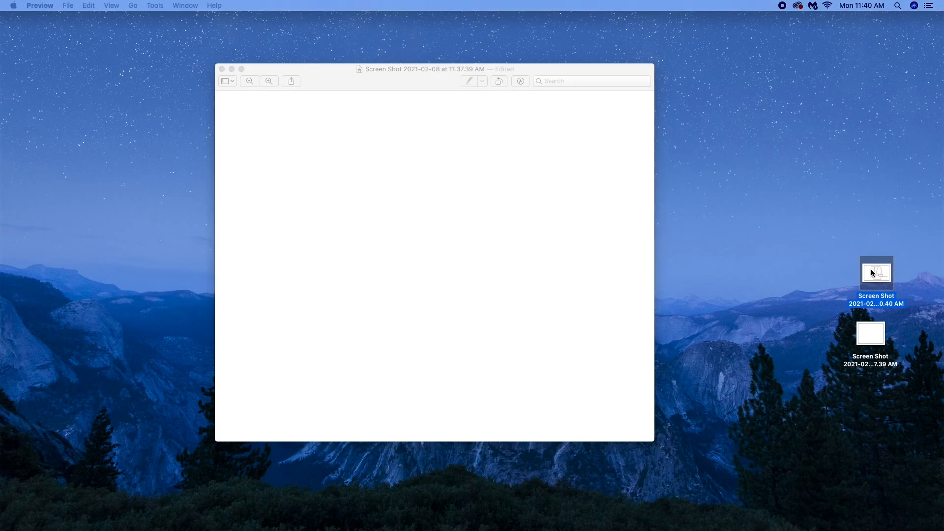
# Open the red-lines screenshot and focus its window beside the blank image.
pyautogui.doubleClick(875, 272)
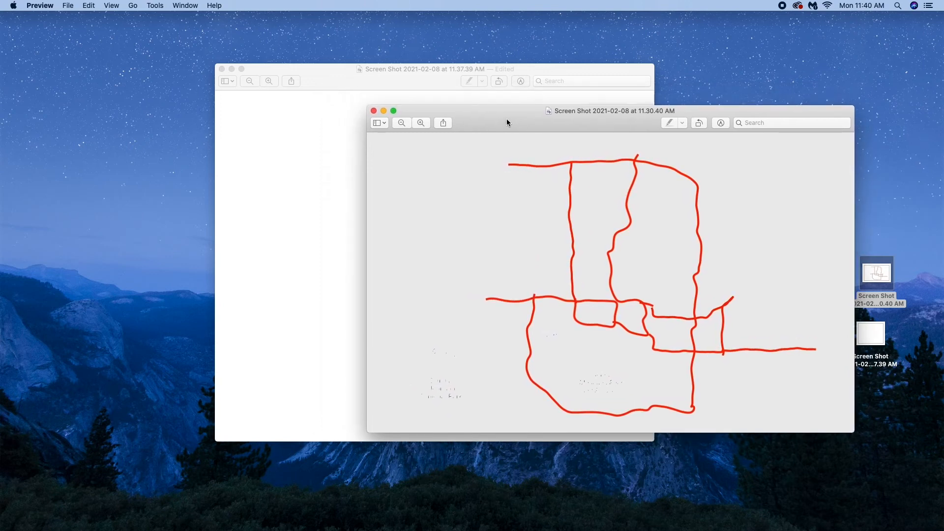
pyautogui.click(373, 110)
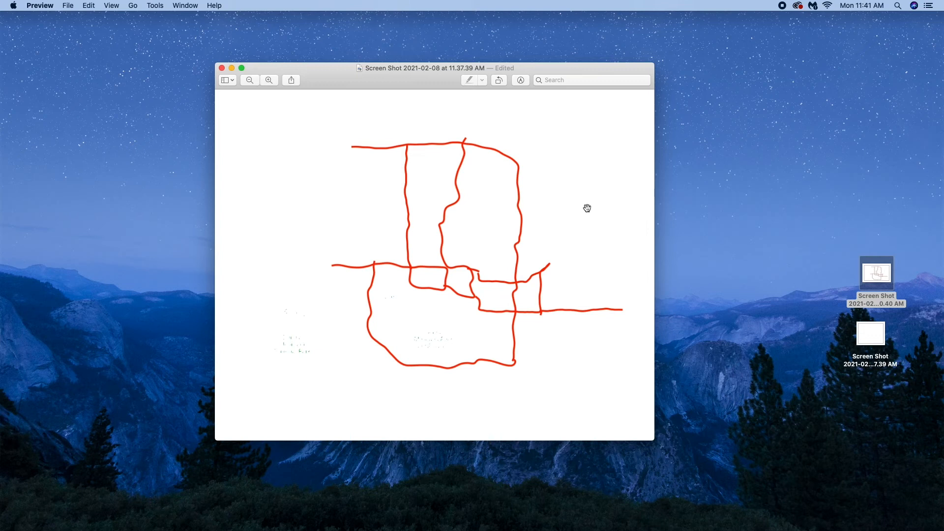
pyautogui.moveTo(575, 138)
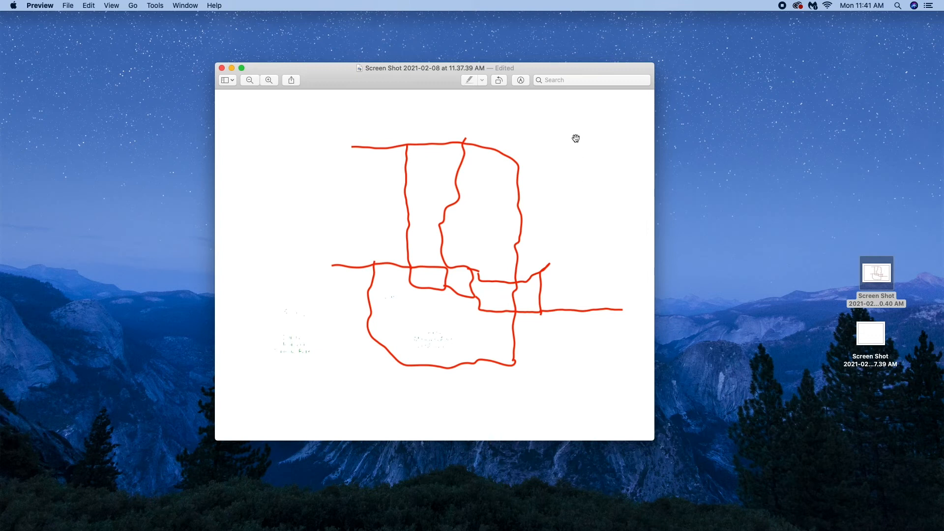
pyautogui.moveTo(583, 144)
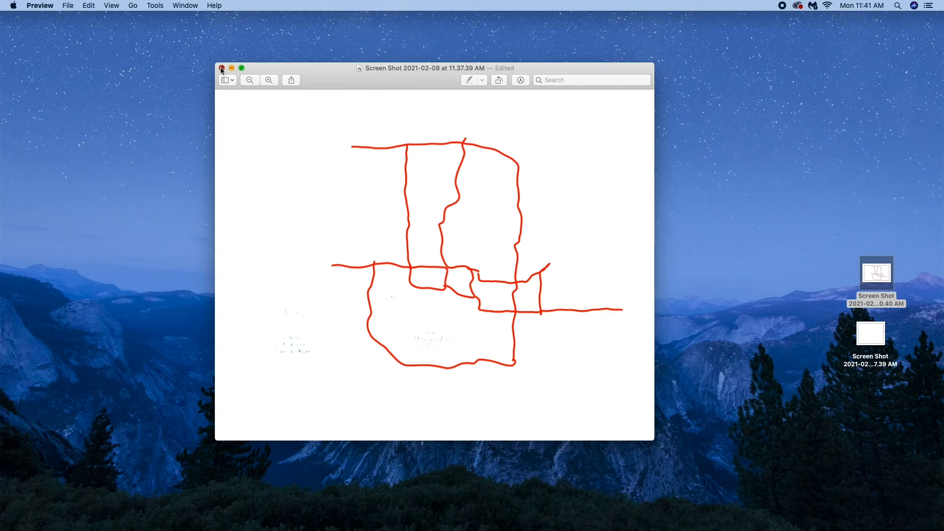
# Close the edited screenshot, then open the newest wallpaper screenshot and the red highway sketch over it.
pyautogui.click(221, 68)
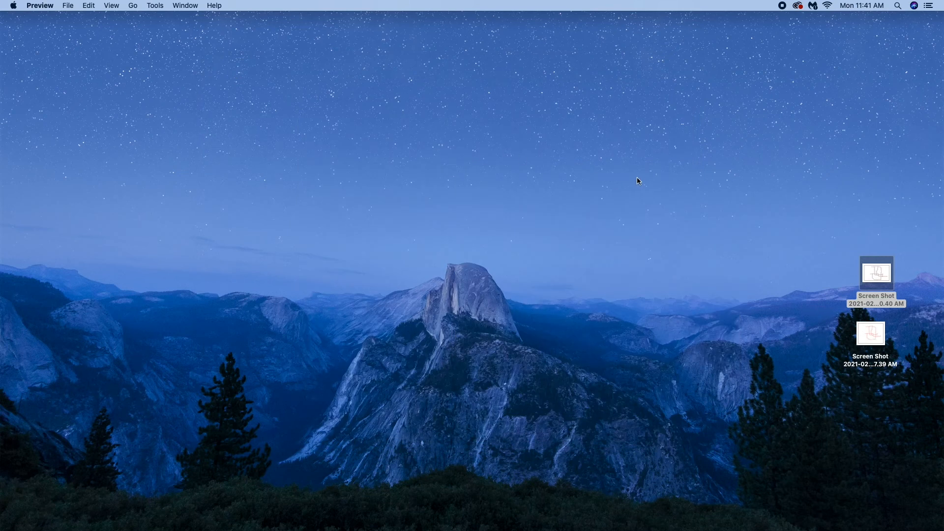
pyautogui.moveTo(263, 130)
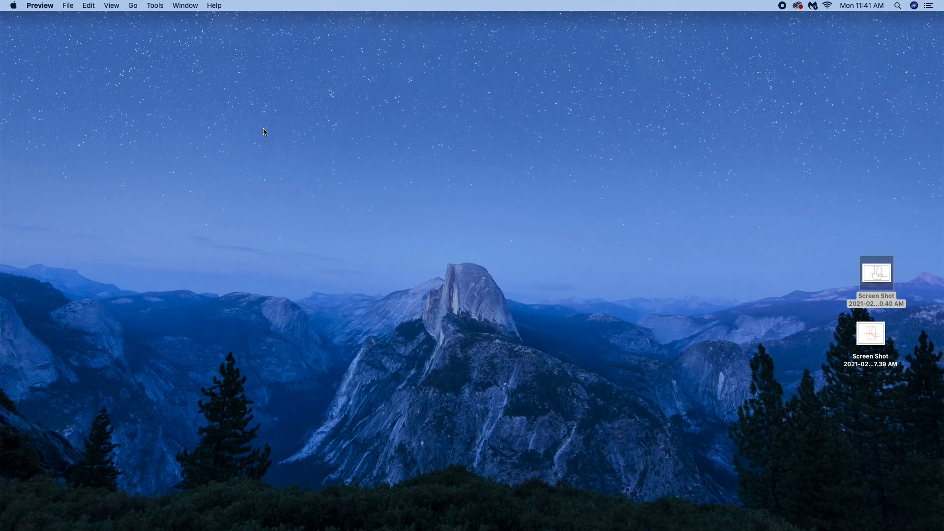
pyautogui.moveTo(77, 130)
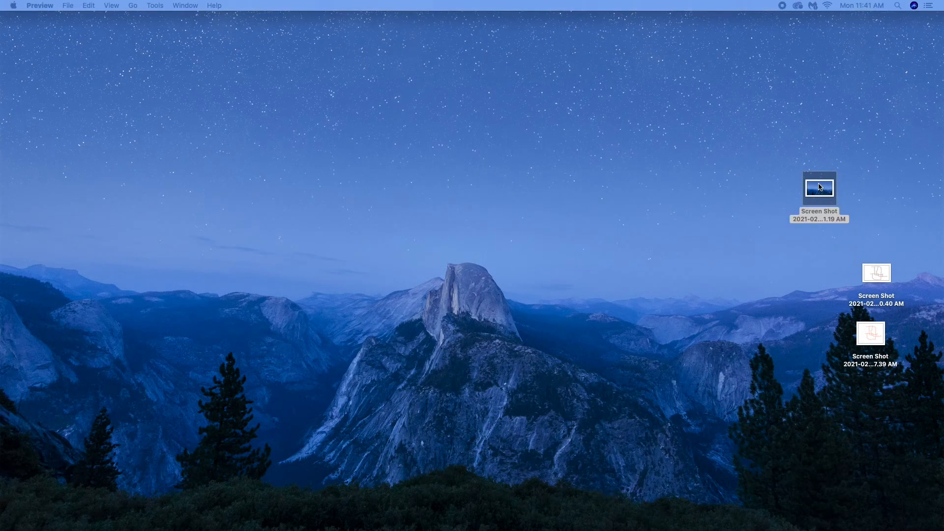
pyautogui.doubleClick(819, 188)
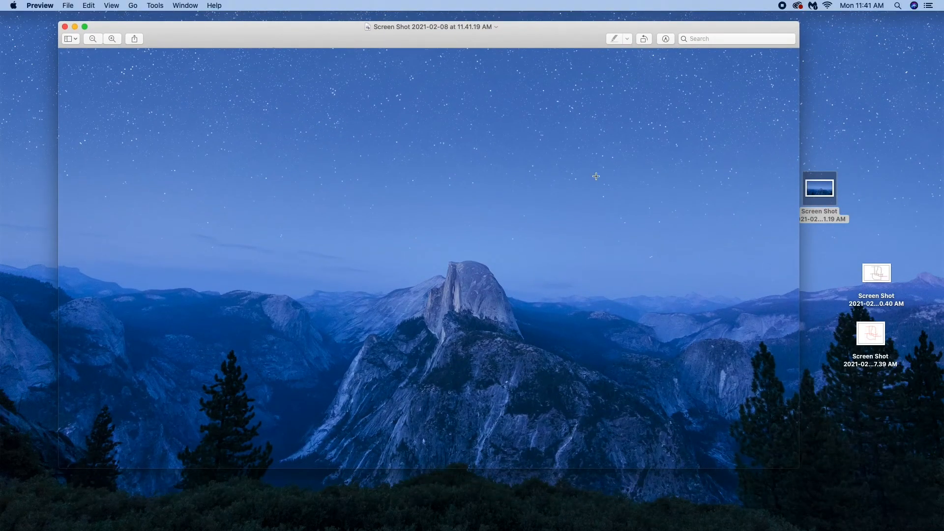
pyautogui.click(875, 272)
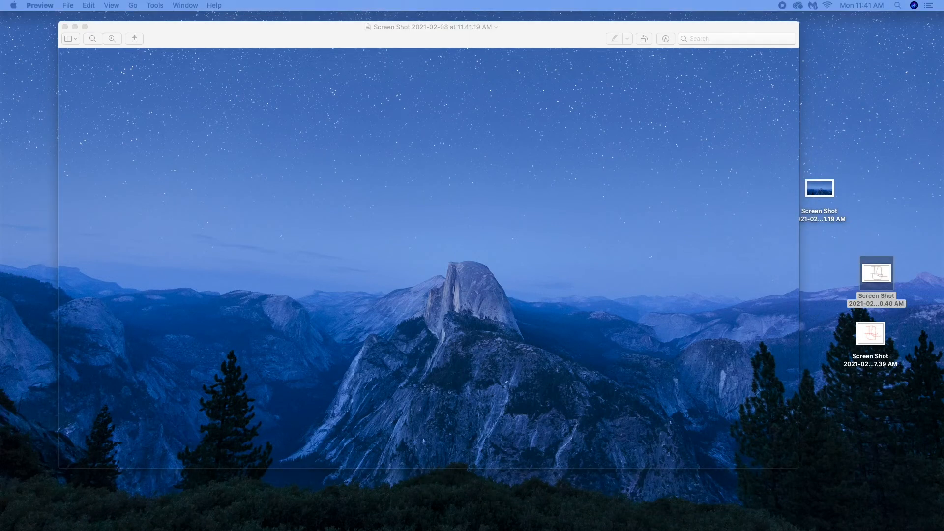
pyautogui.doubleClick(875, 272)
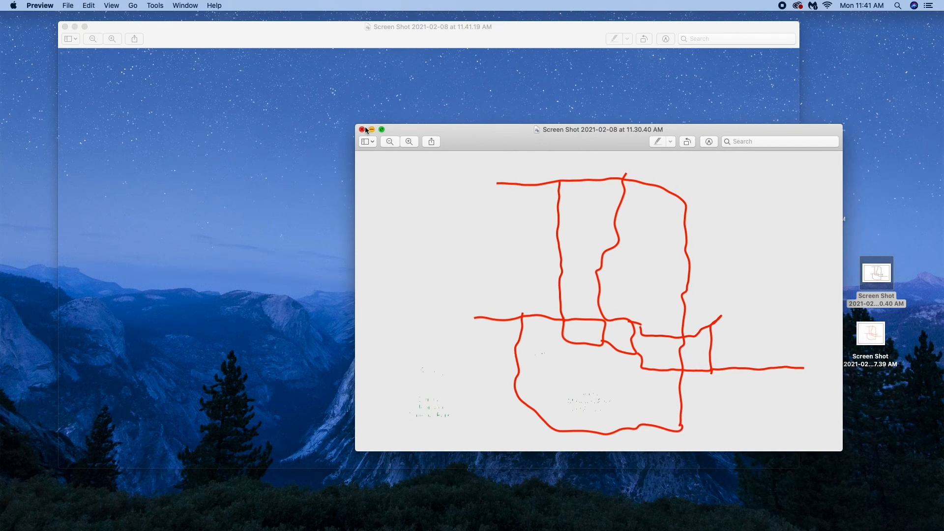
# Close the sketch window, enlarge the wallpaper window and save the image with the pasted red sketch.
pyautogui.click(362, 130)
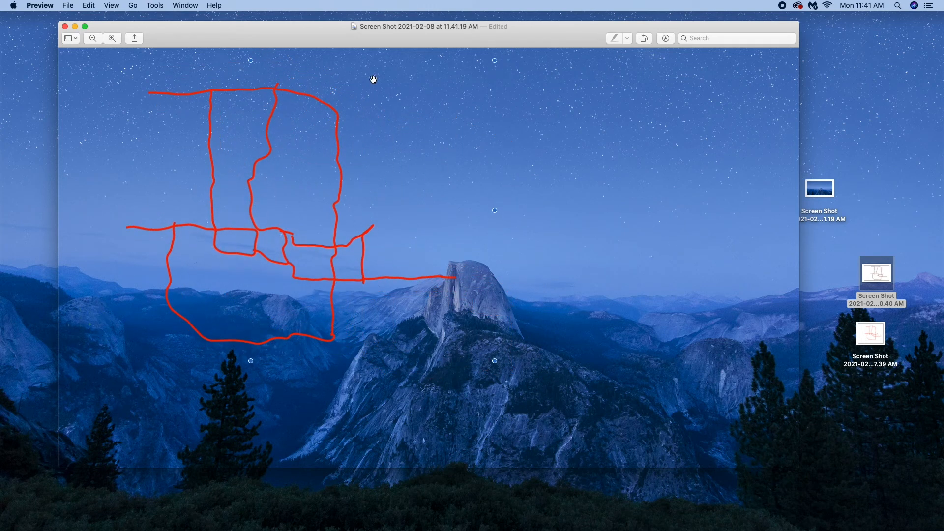
pyautogui.click(84, 26)
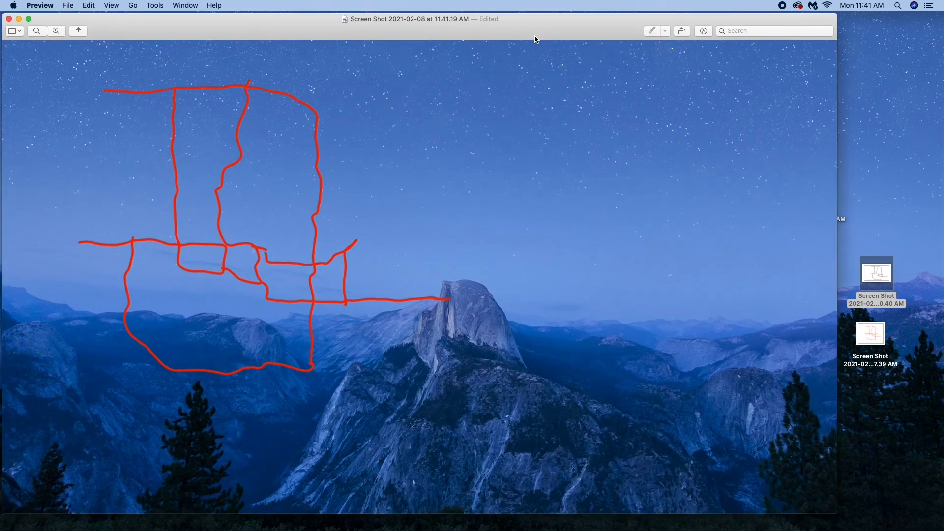
pyautogui.click(67, 6)
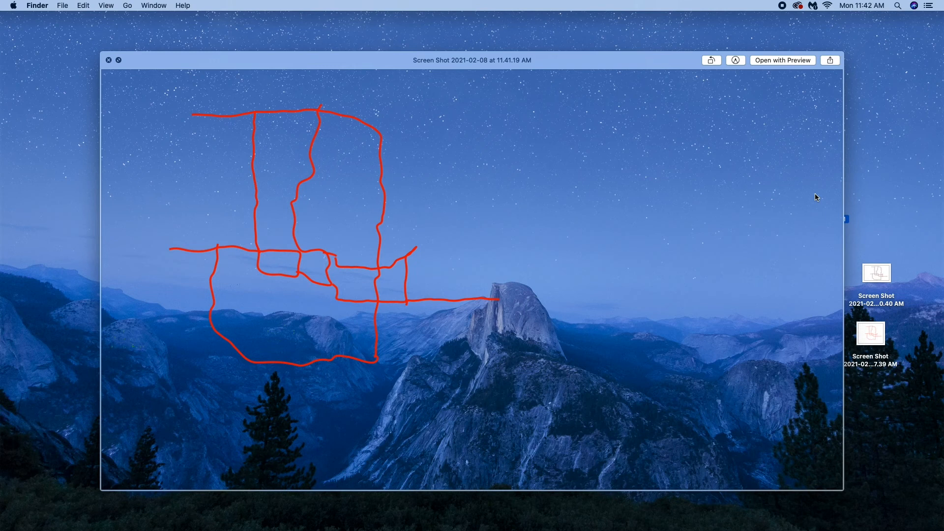
pyautogui.moveTo(552, 60)
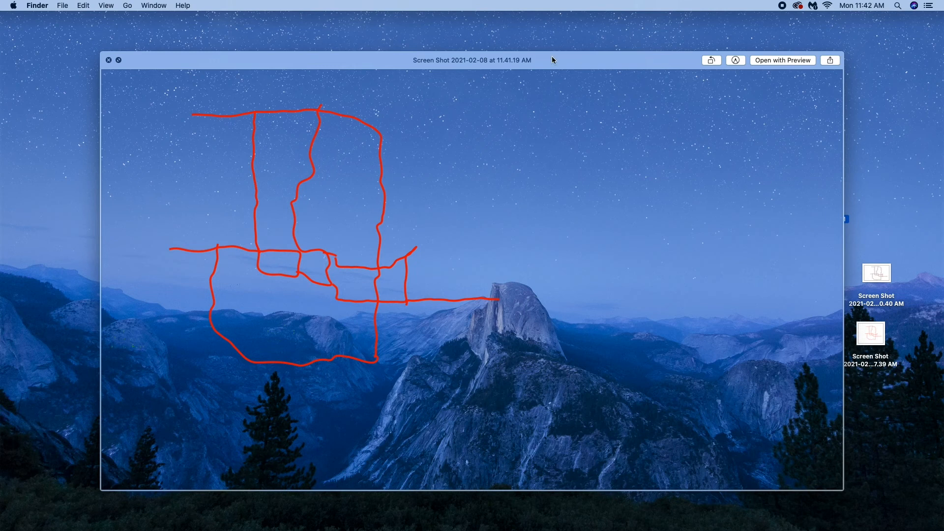
pyautogui.moveTo(109, 60)
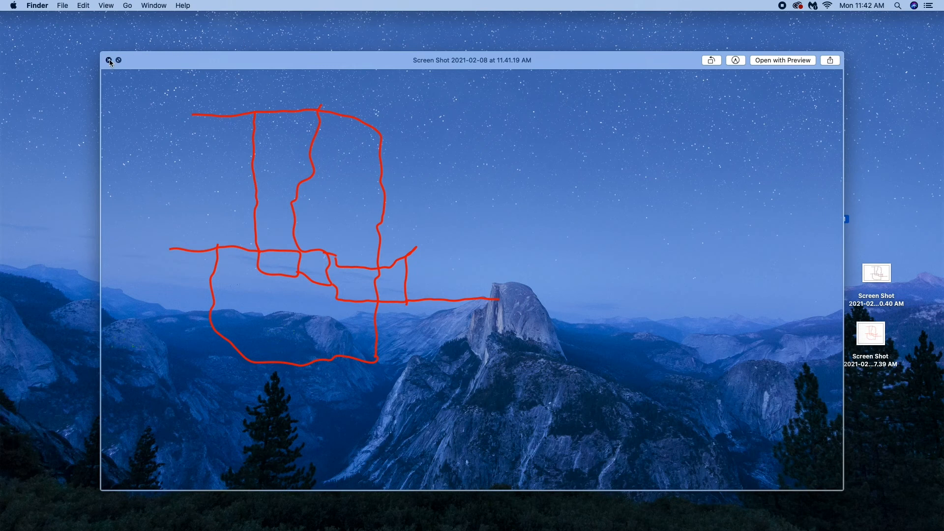
# Close the Quick Look preview, zoom in on Half Dome's peak and show the markup tools.
pyautogui.click(108, 60)
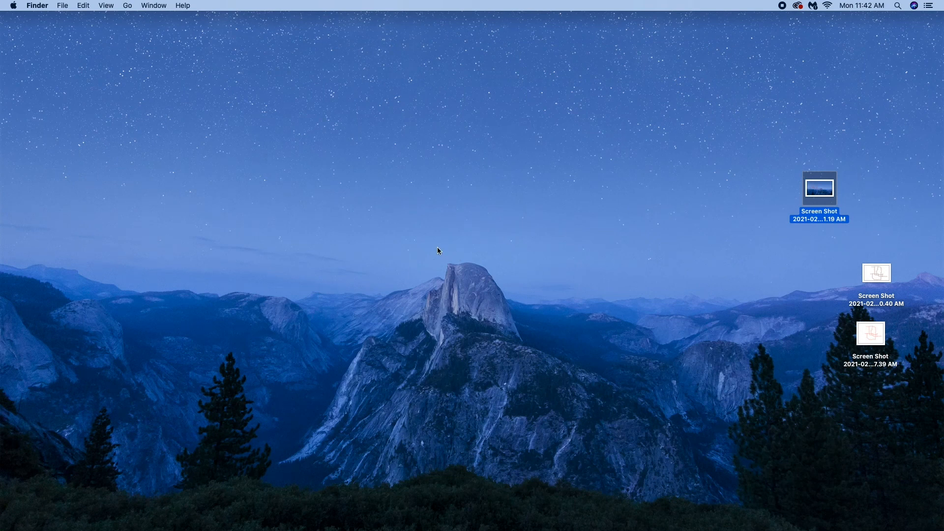
pyautogui.moveTo(460, 243)
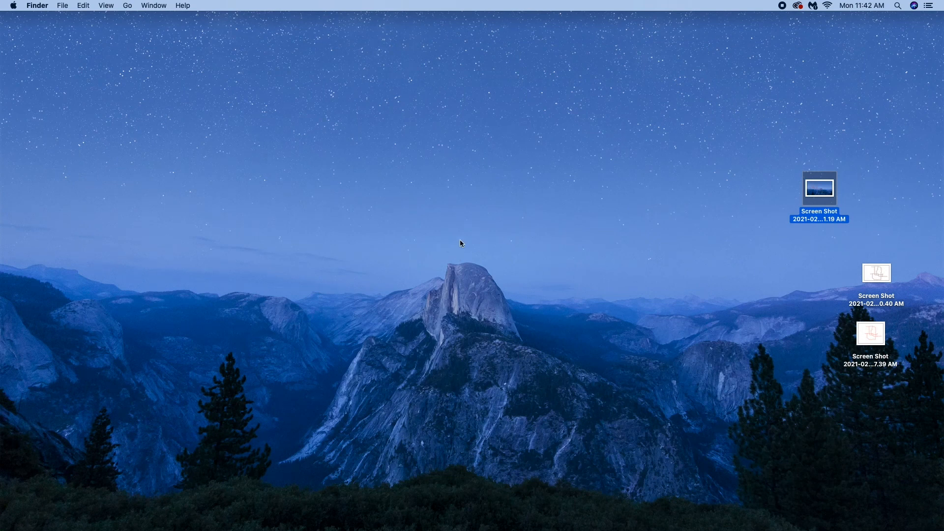
pyautogui.moveTo(254, 186)
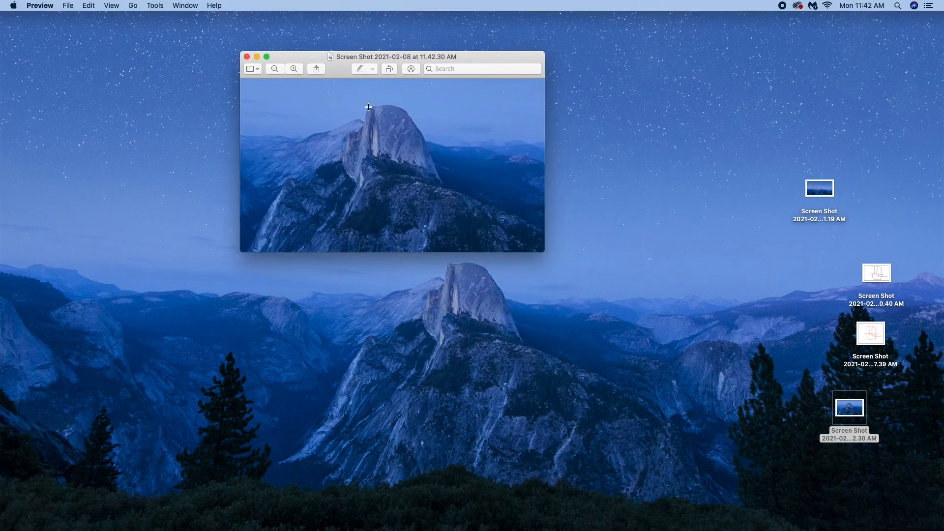
pyautogui.moveTo(361, 124)
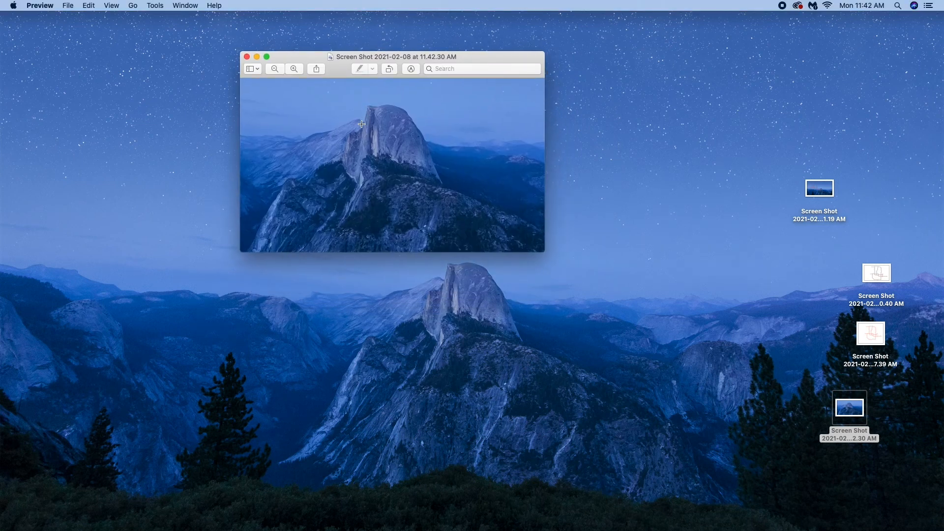
pyautogui.moveTo(441, 193)
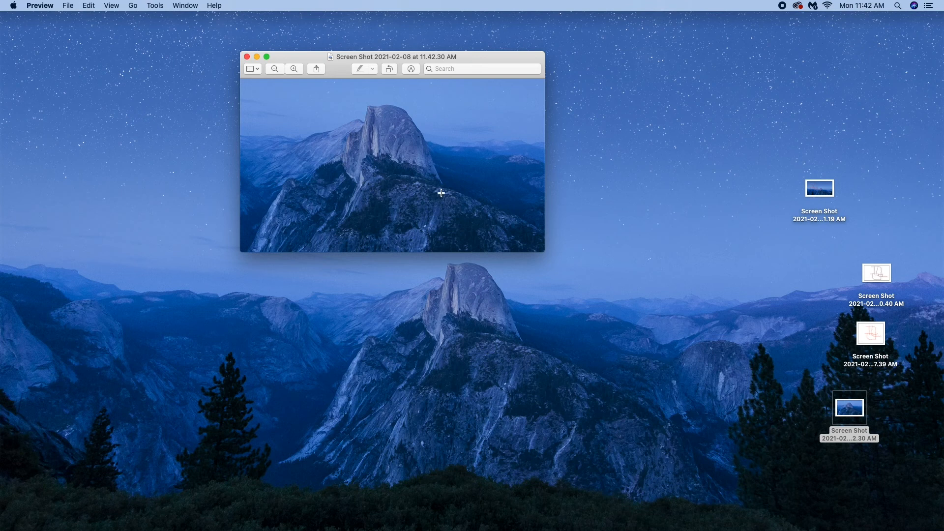
pyautogui.moveTo(431, 161)
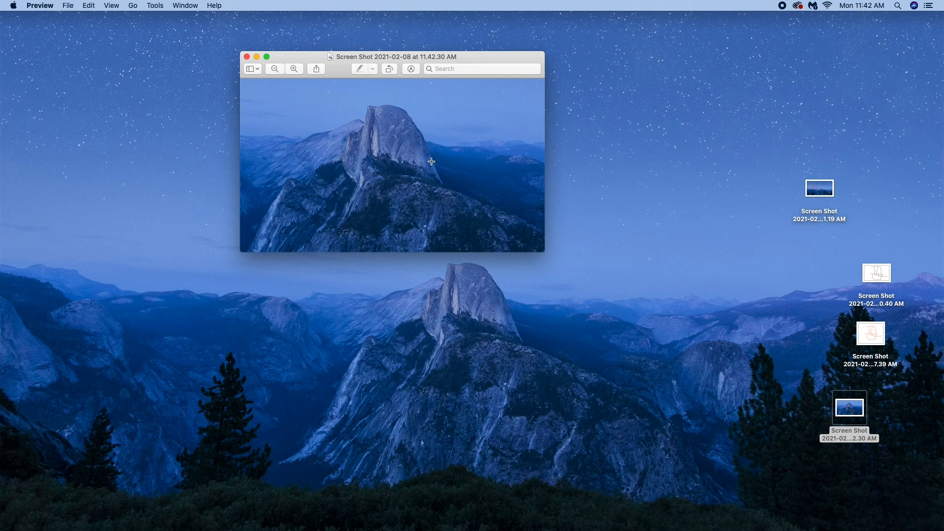
pyautogui.moveTo(411, 79)
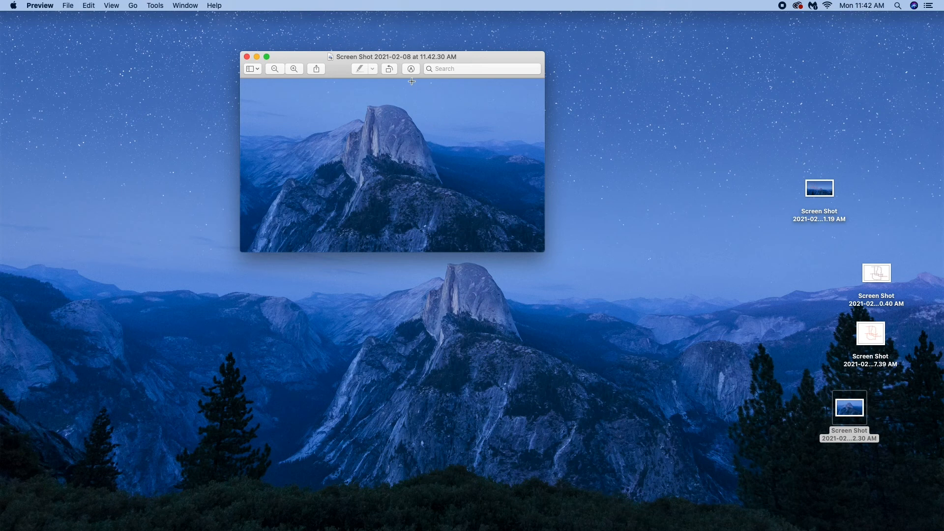
pyautogui.click(294, 69)
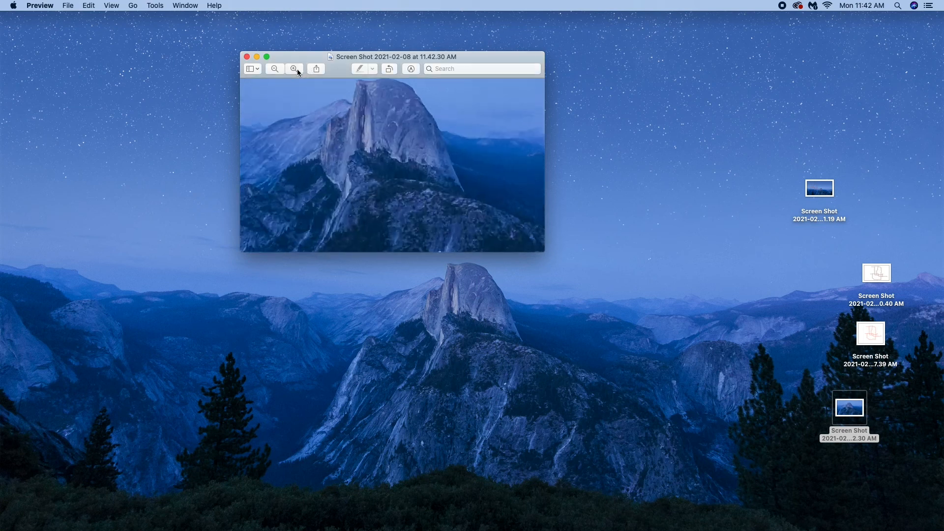
pyautogui.click(294, 69)
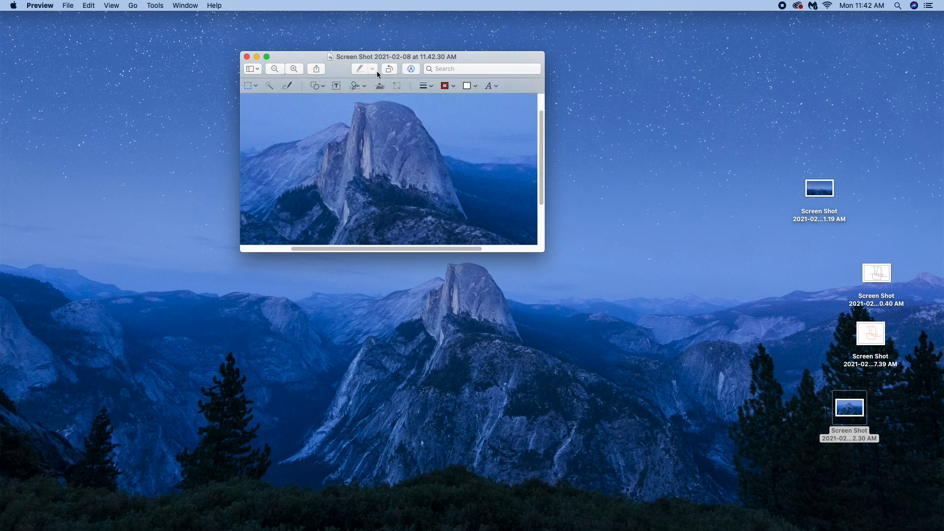
# Draw a white freehand Sketch line along Half Dome's ridge and left side, keeping the hand-drawn shape.
pyautogui.click(444, 85)
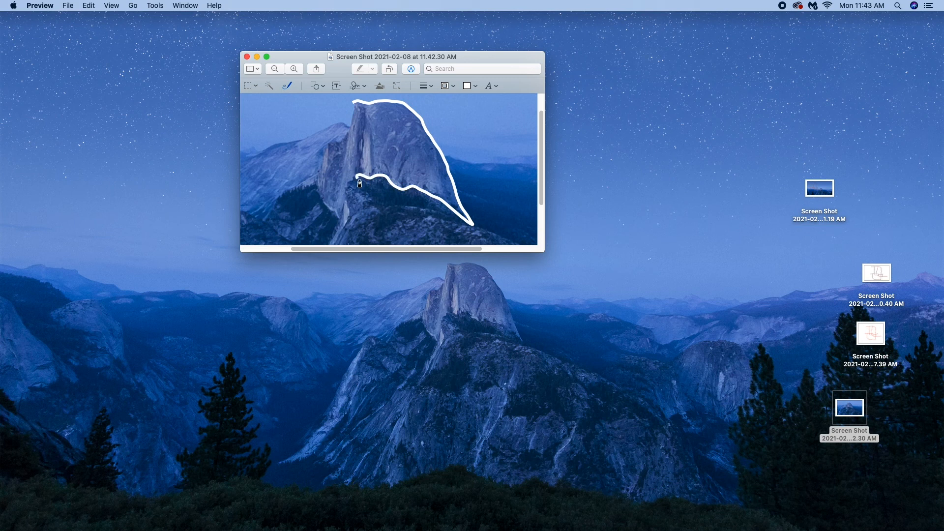
pyautogui.moveTo(359, 183); pyautogui.dragTo(343, 211)
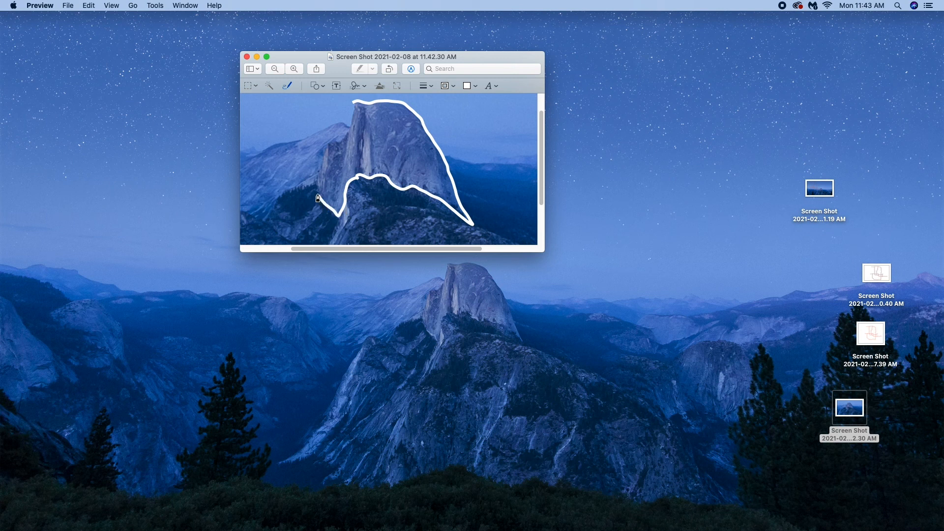
pyautogui.moveTo(317, 198); pyautogui.dragTo(339, 149)
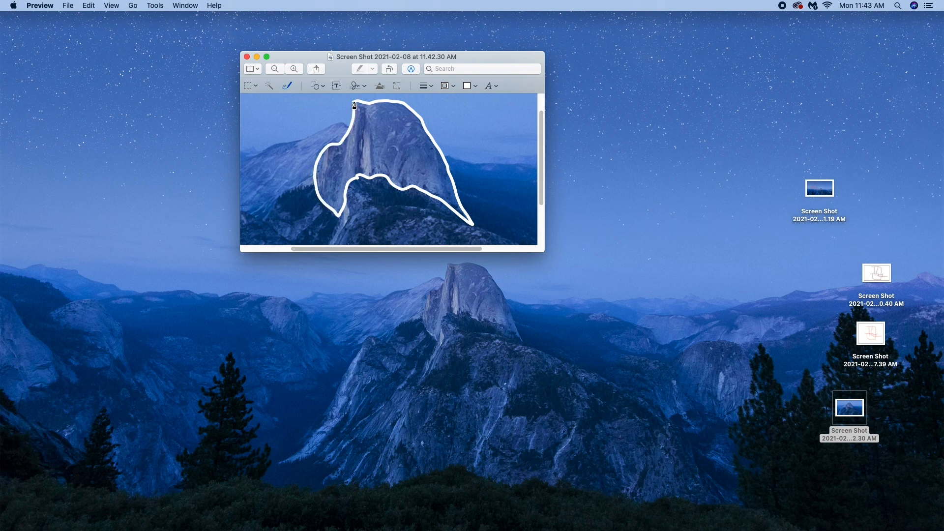
pyautogui.click(391, 168)
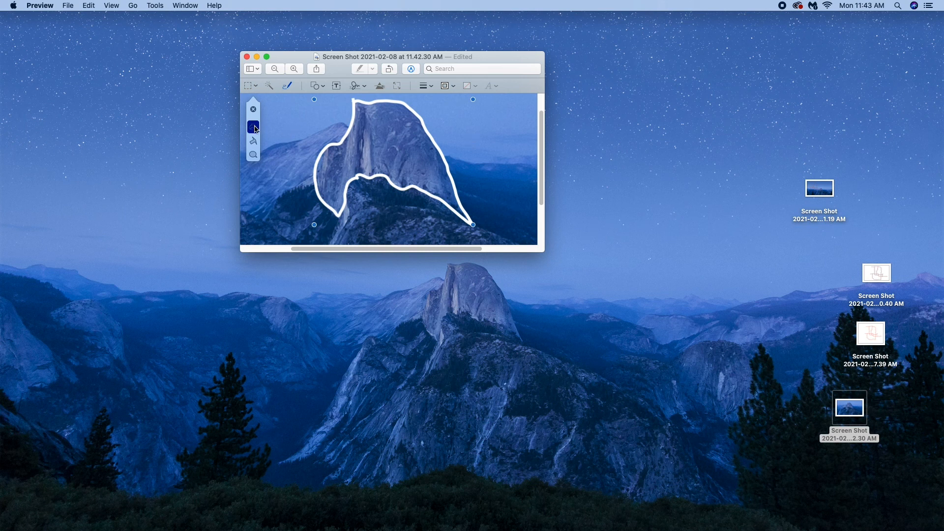
pyautogui.click(253, 127)
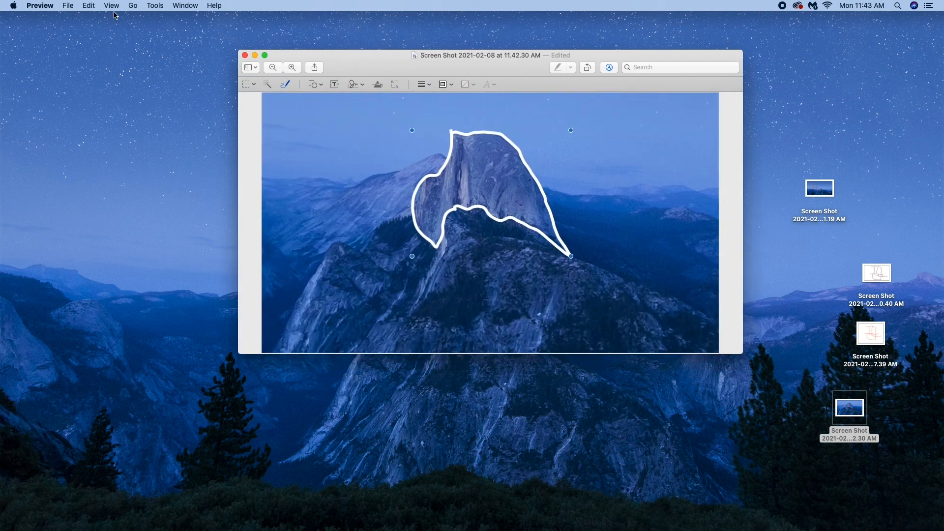
# Save the traced image, erase the photo background with Instant Alpha and select the remaining white outline.
pyautogui.click(68, 6)
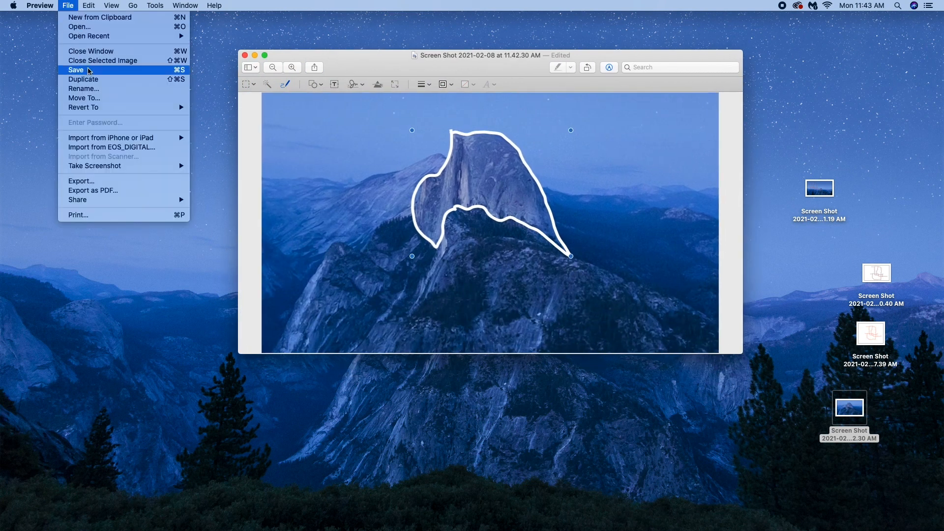
pyautogui.click(76, 70)
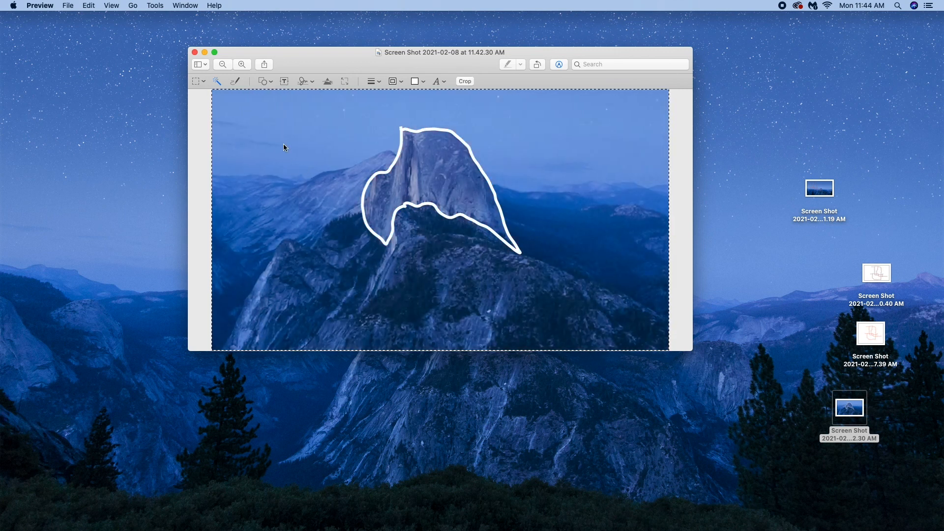
pyautogui.click(464, 81)
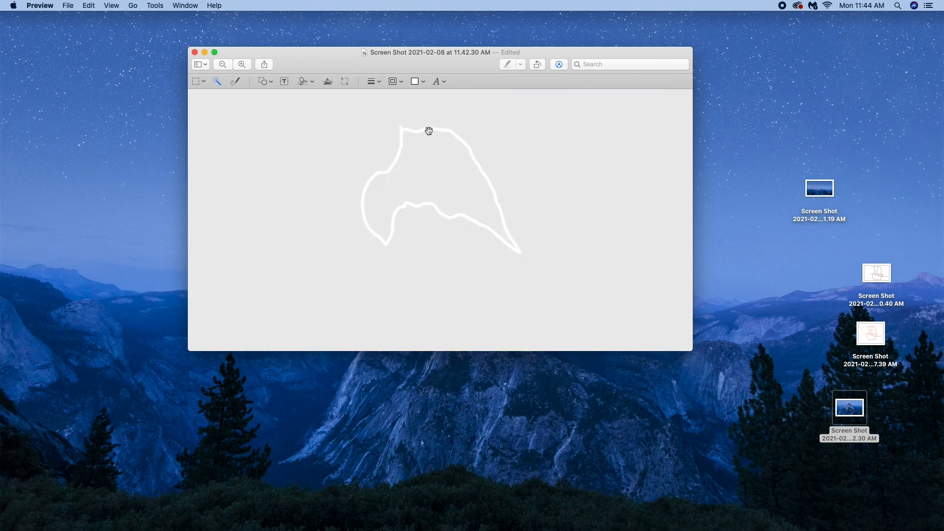
pyautogui.click(428, 131)
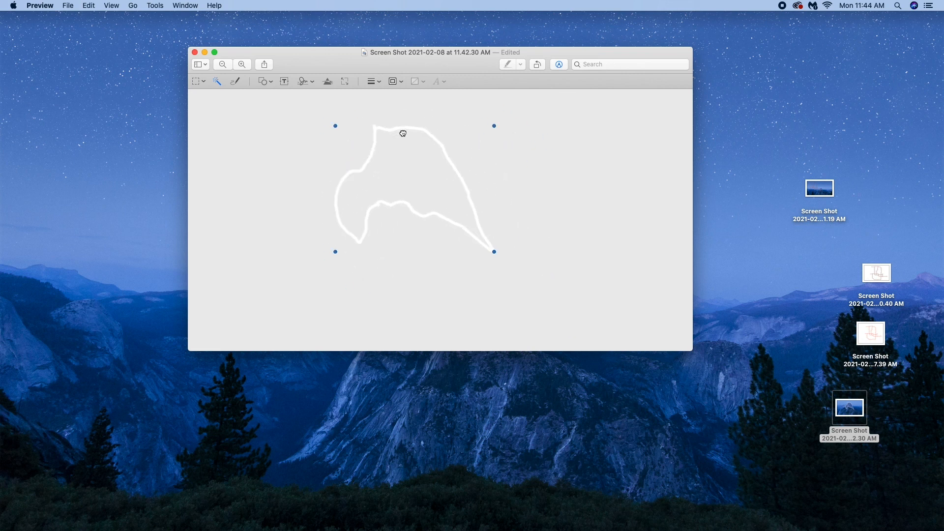